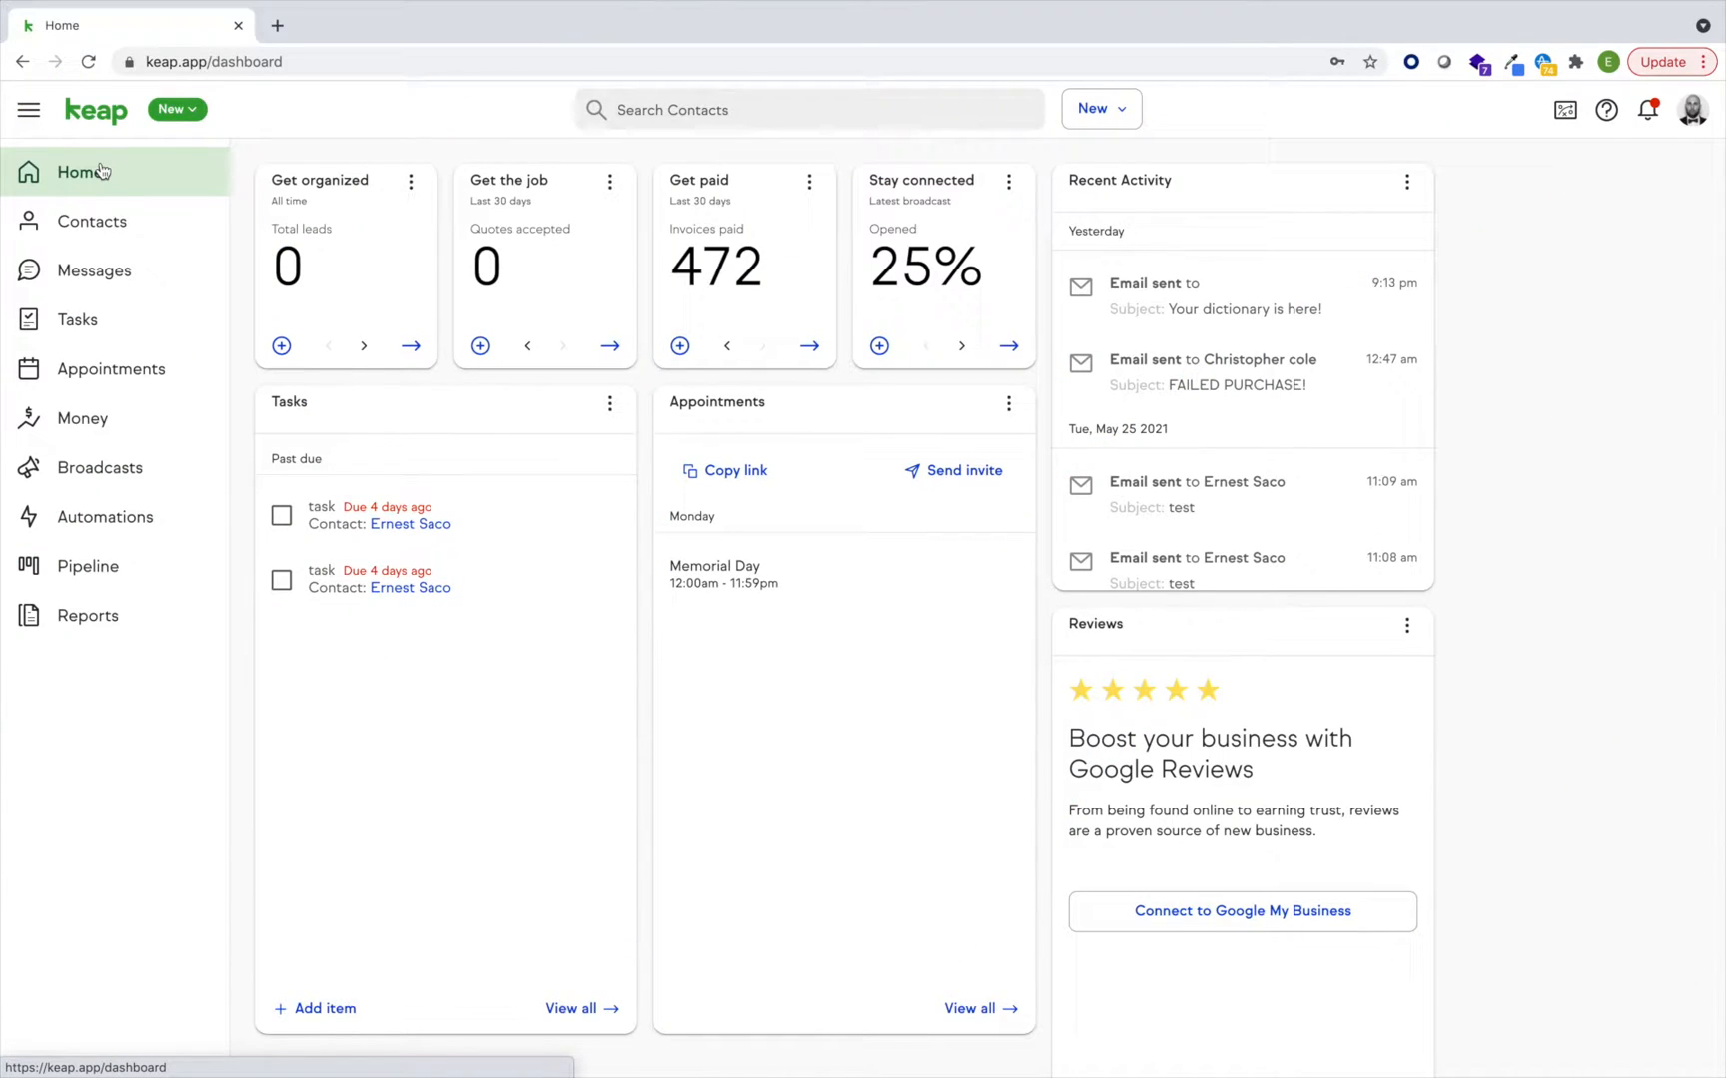
pyautogui.moveTo(108, 515)
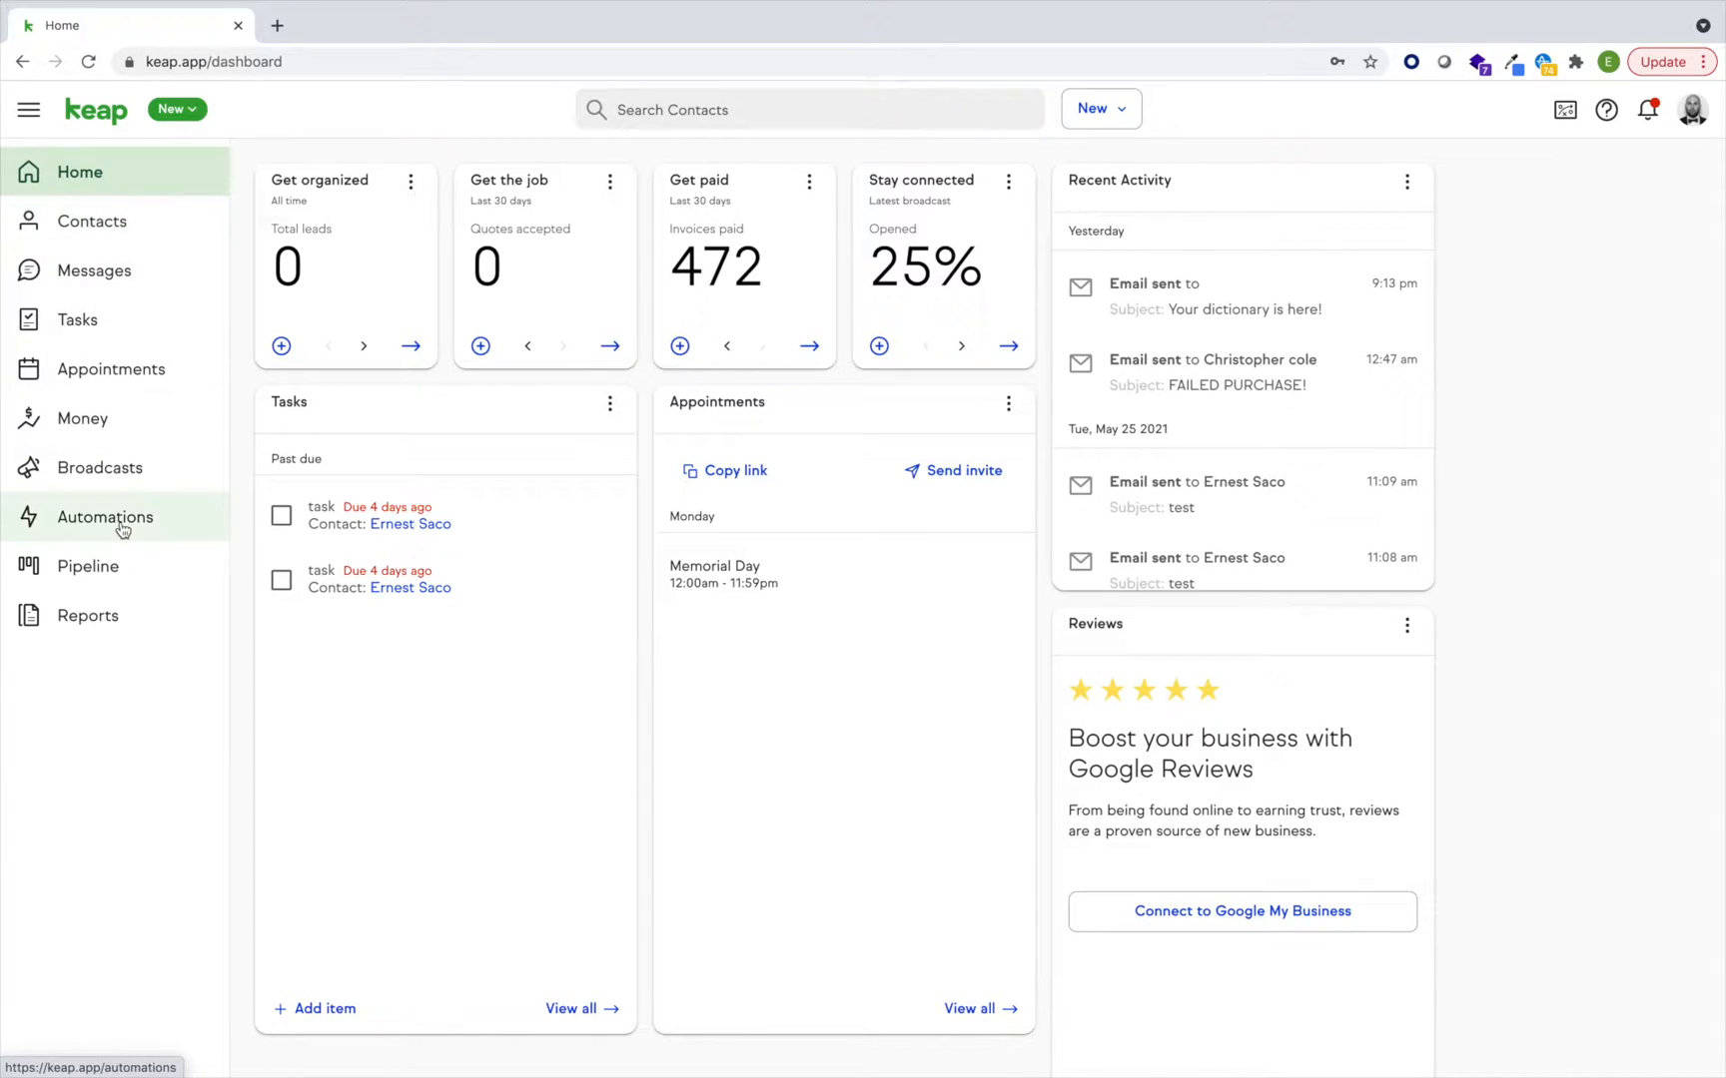
pyautogui.moveTo(115, 427)
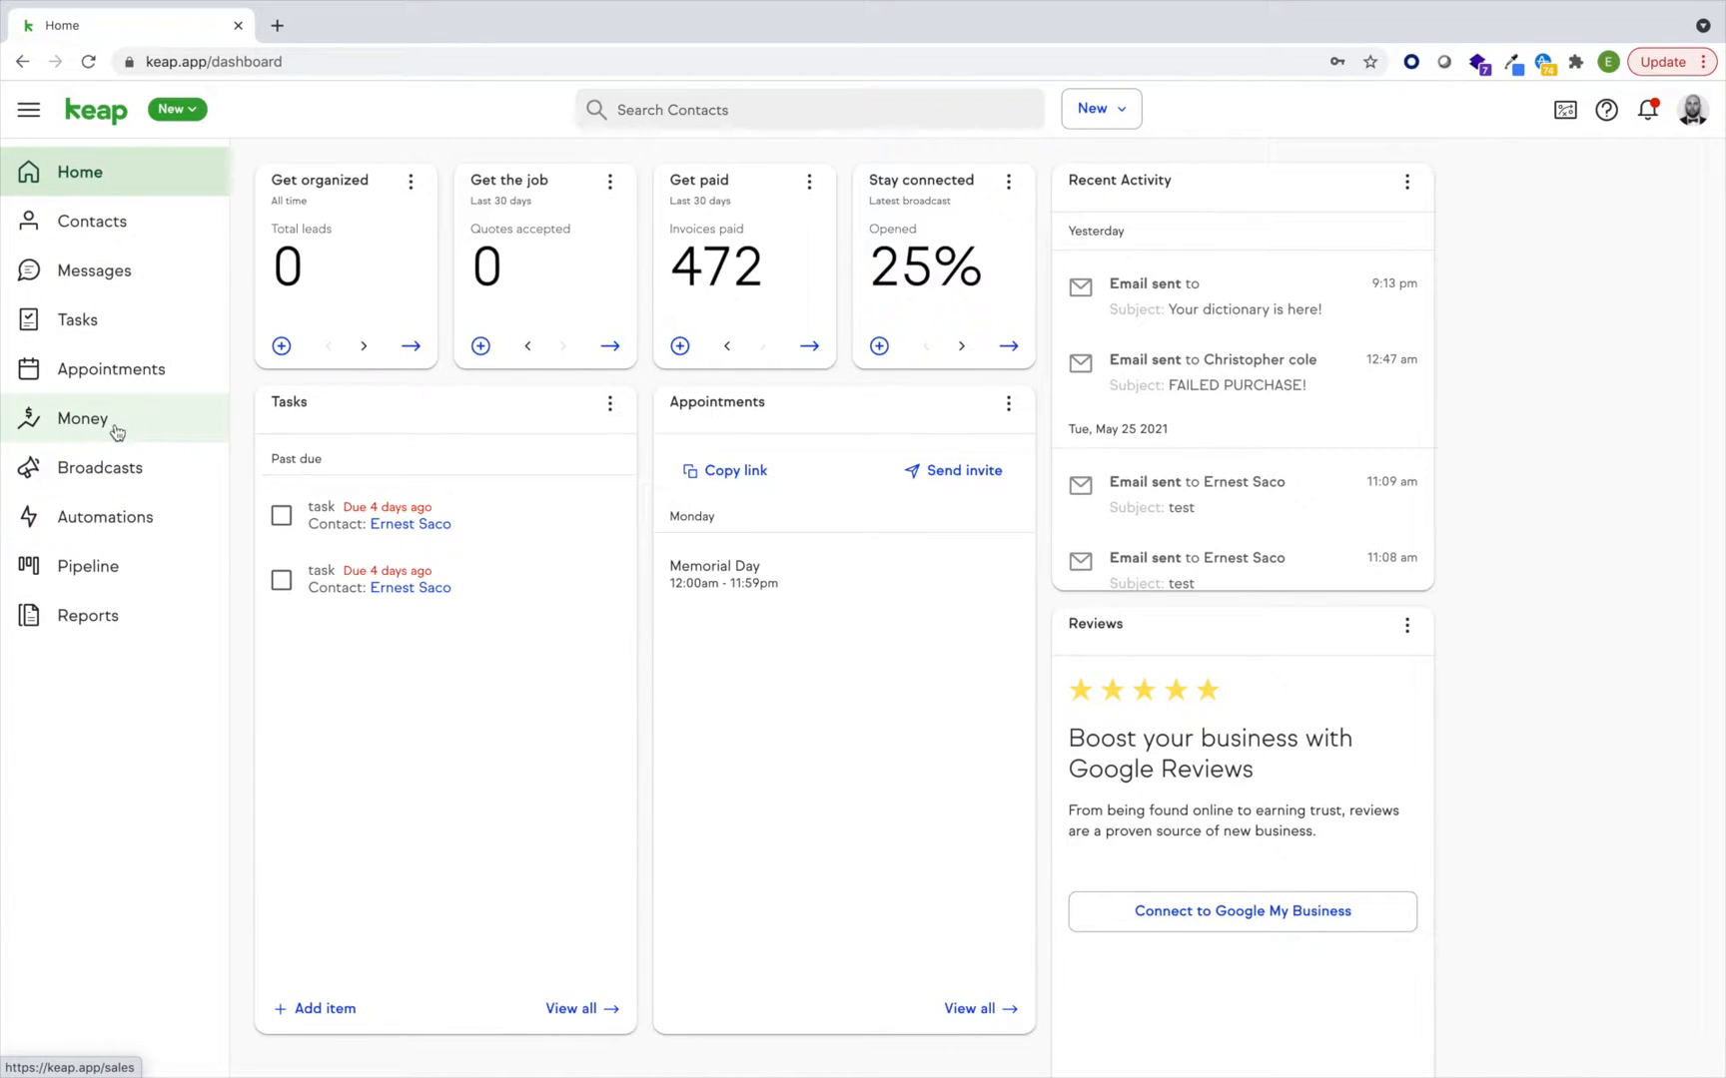
# Go to the Money section from the left navigation sidebar.
pyautogui.click(80, 417)
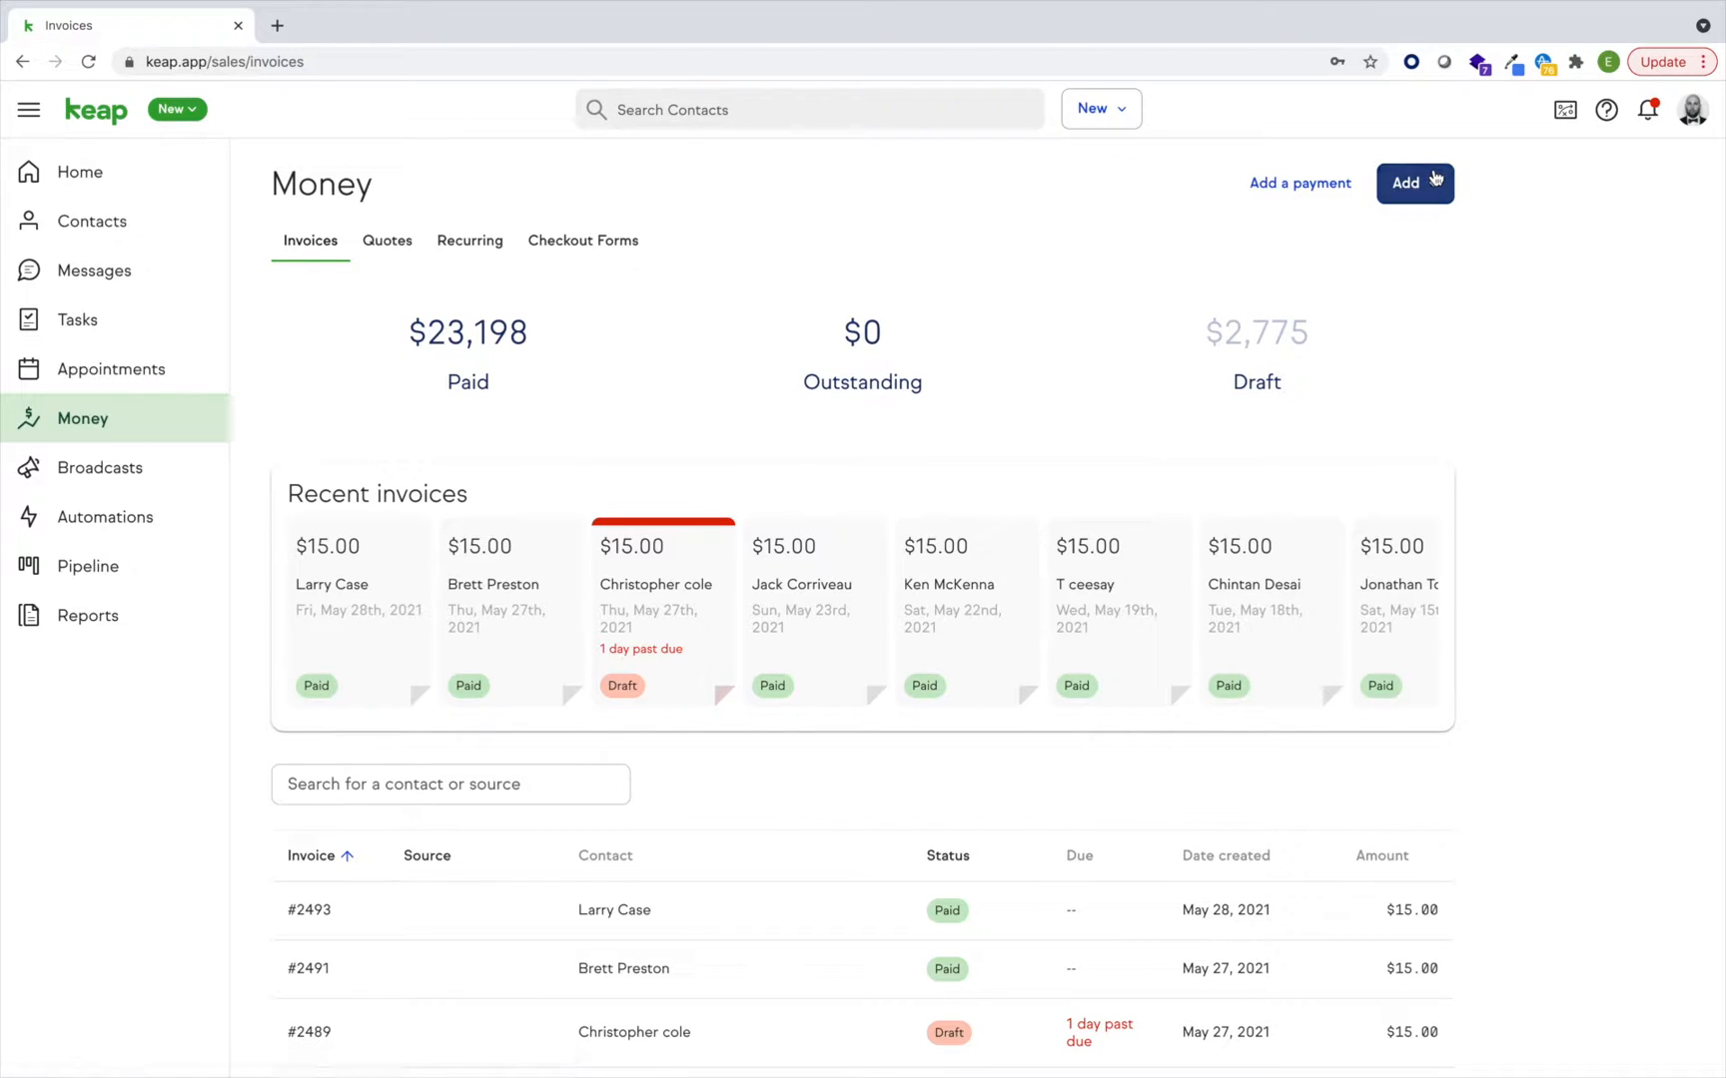
# Start a new checkout form and add The Complete Card Collector Course and Card Collectors Toolkit as products.
pyautogui.click(1414, 182)
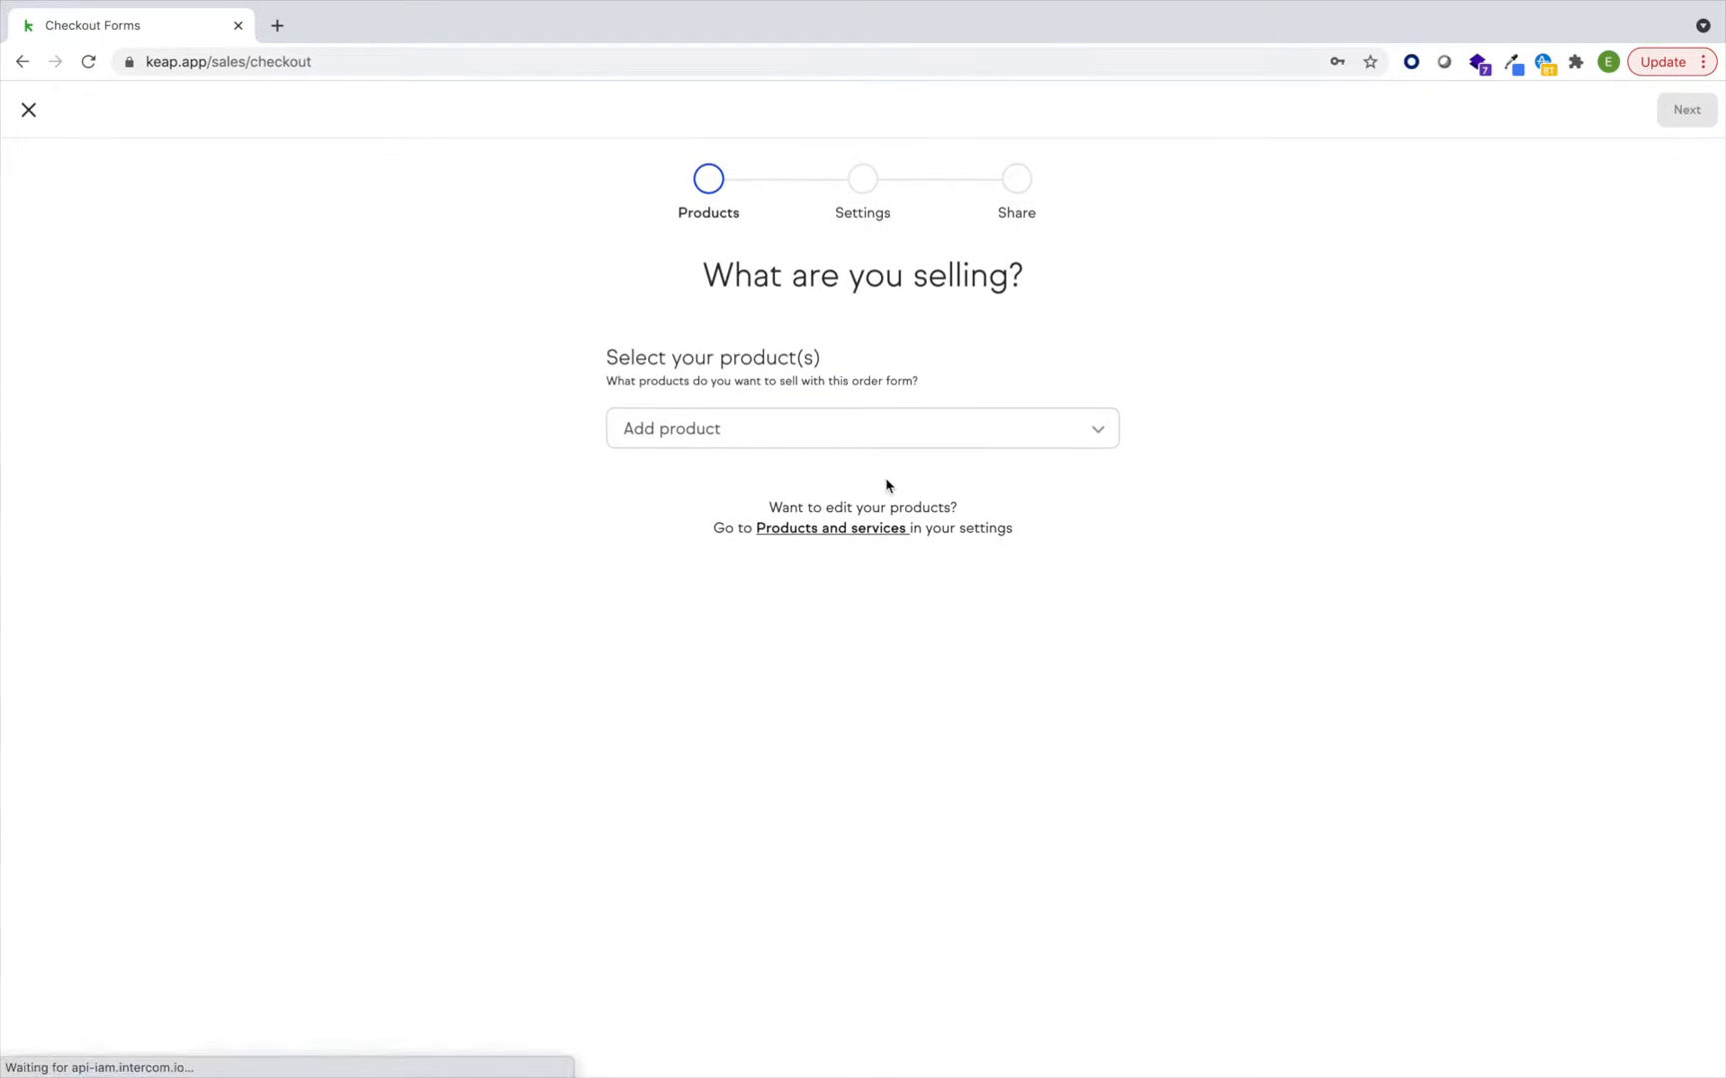
pyautogui.click(861, 428)
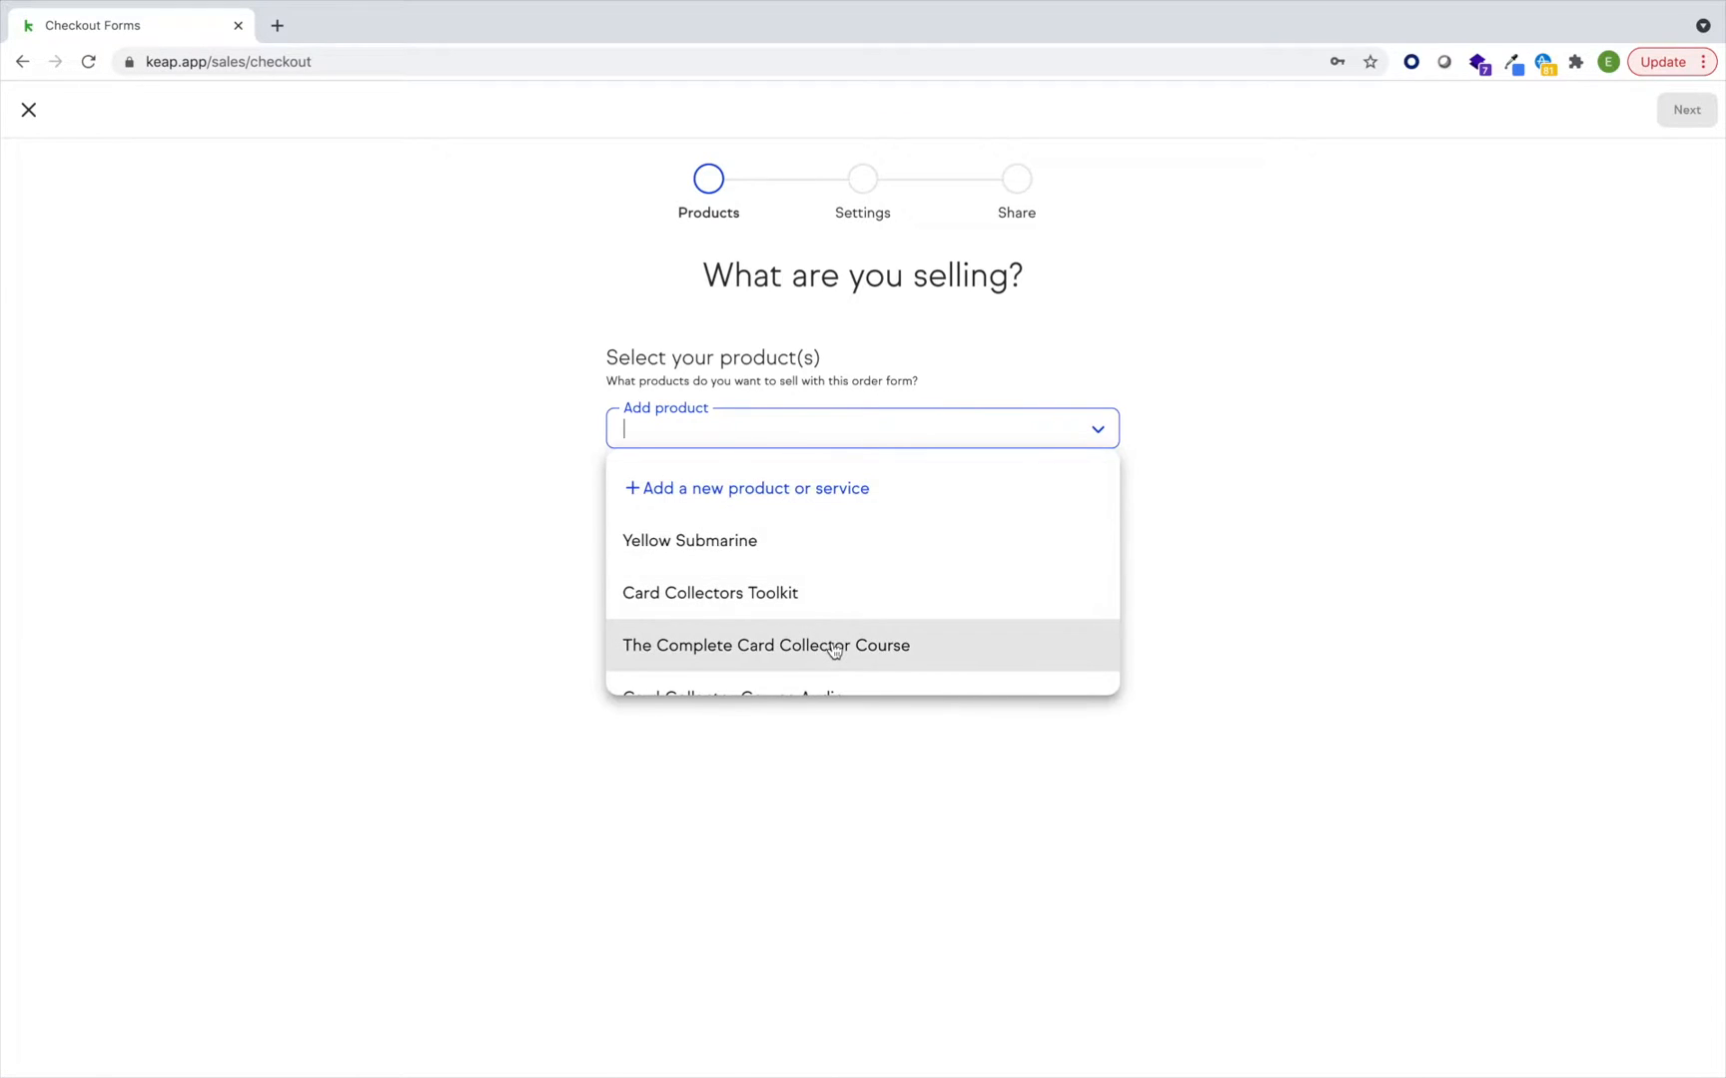
pyautogui.click(765, 645)
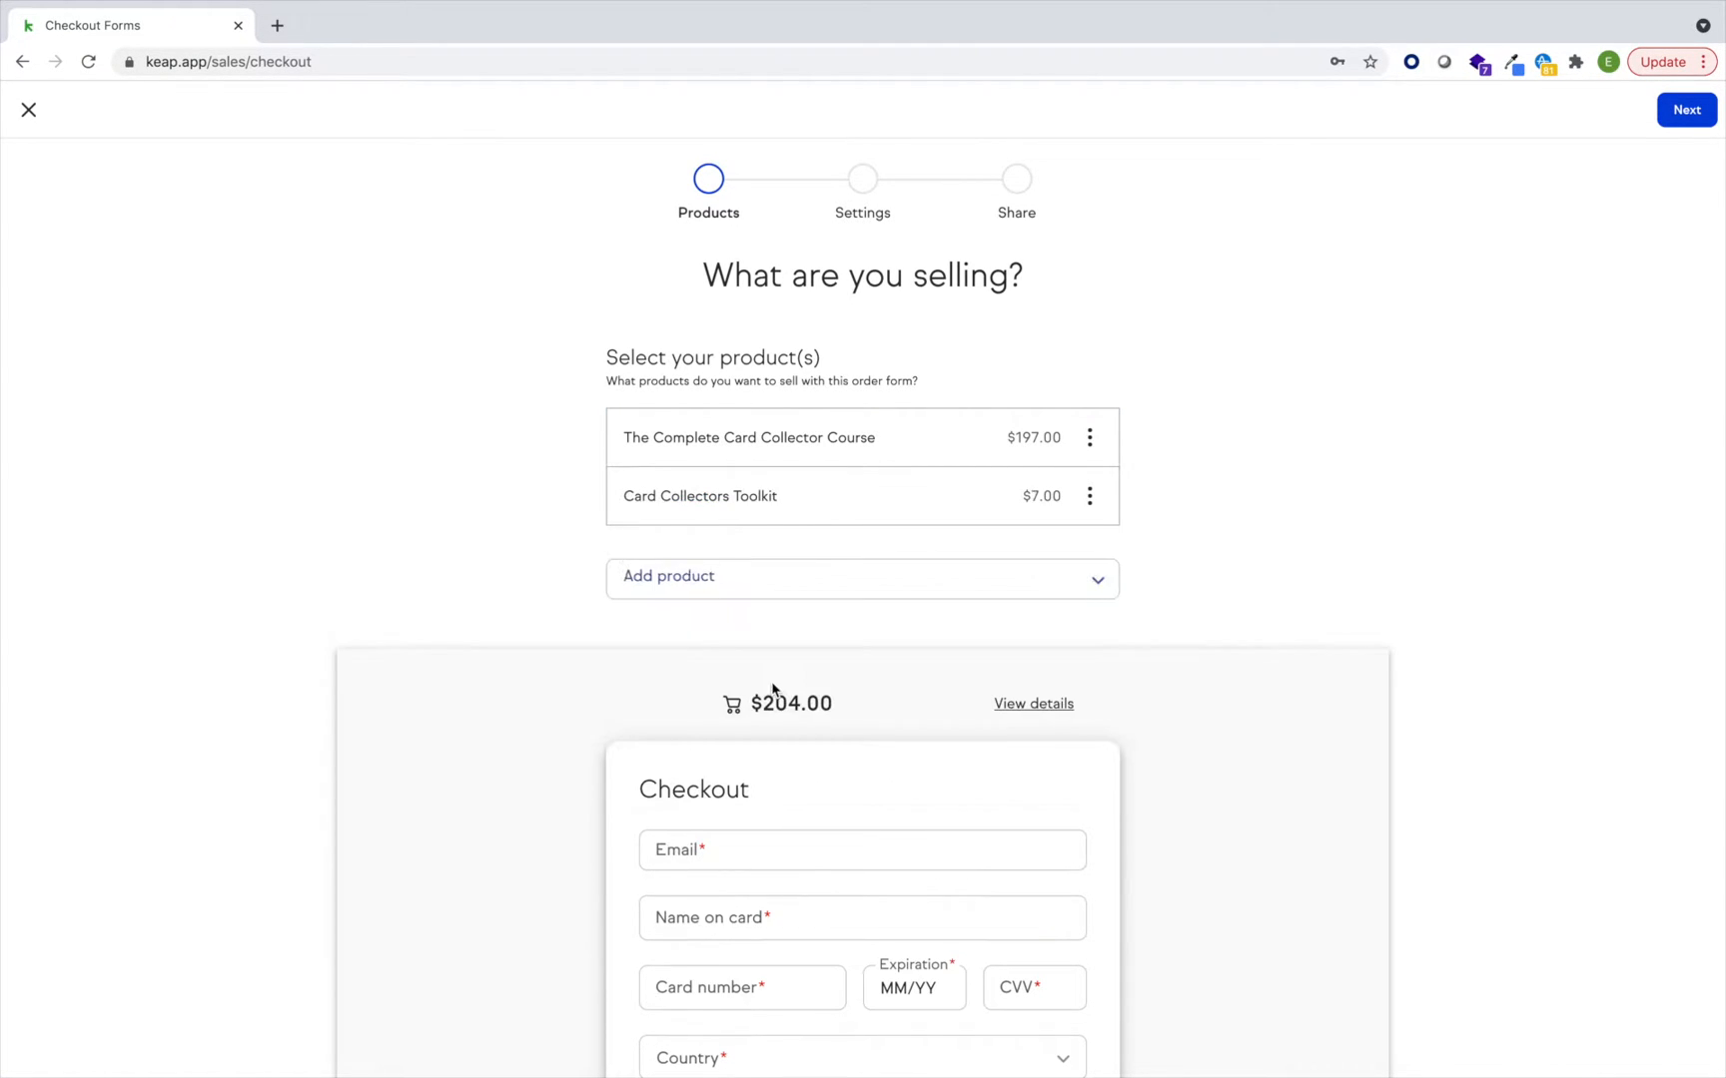
pyautogui.scroll(-3)
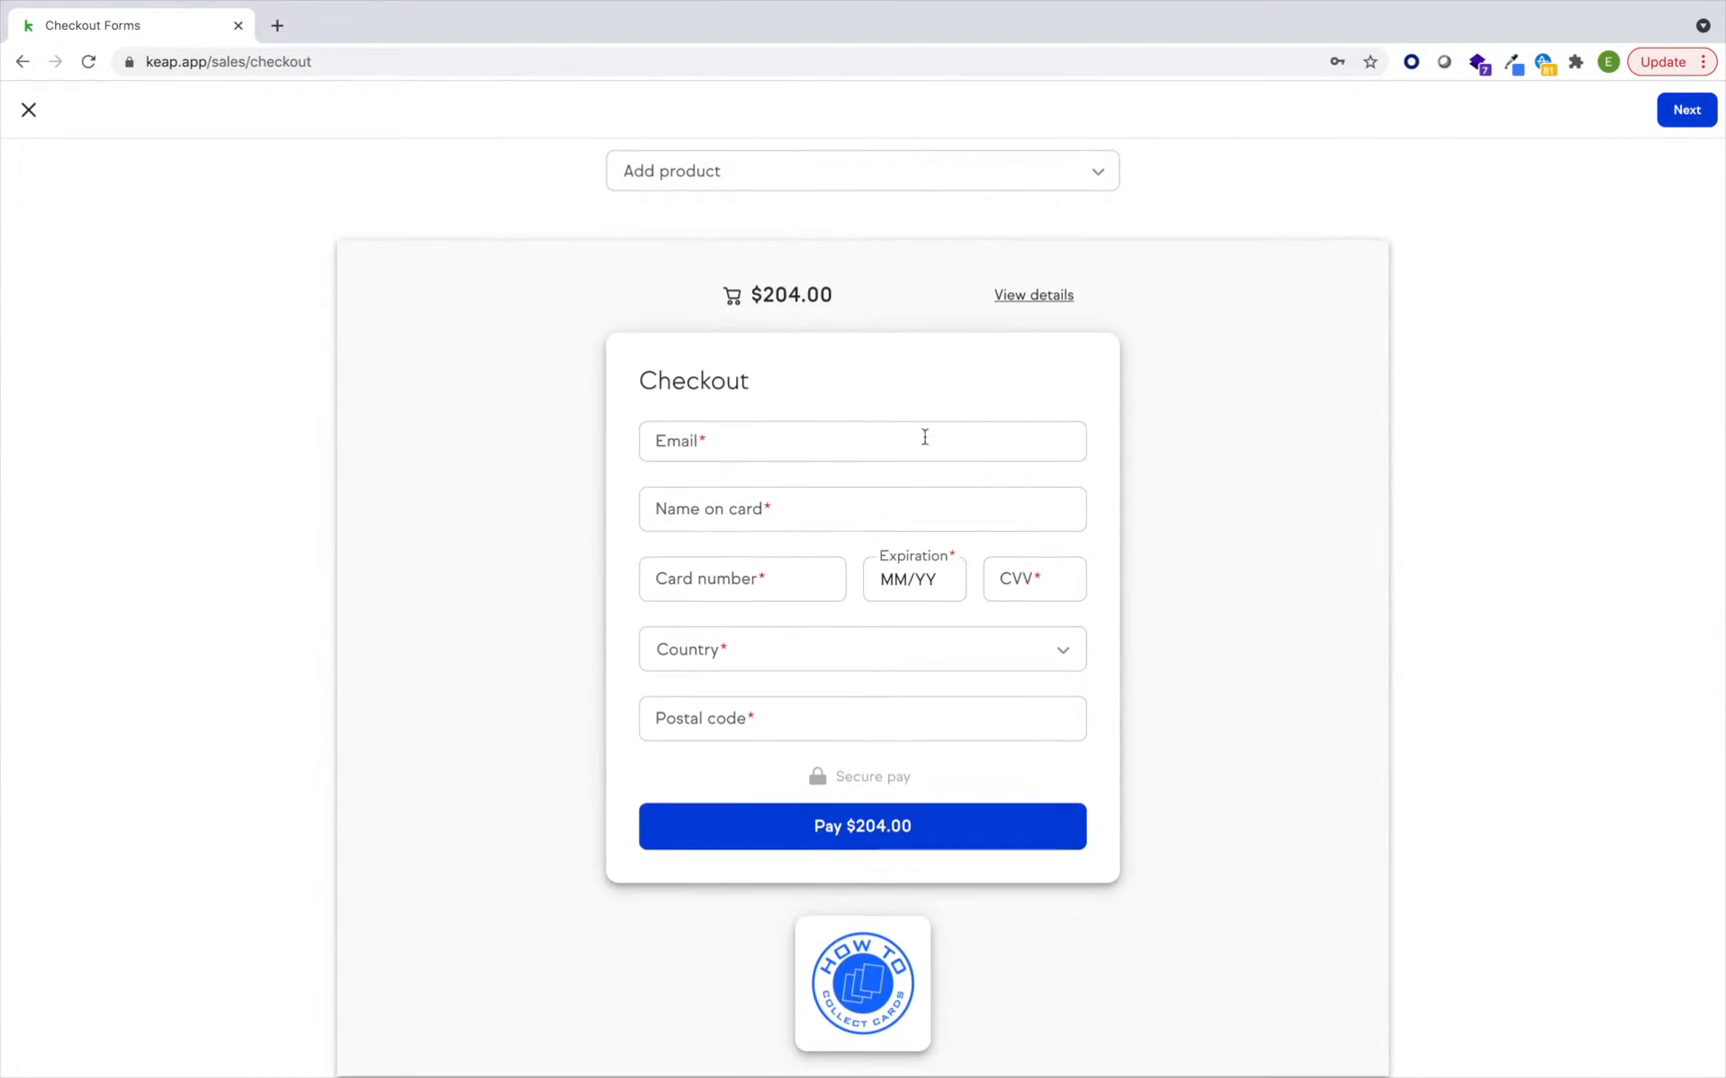
pyautogui.scroll(3)
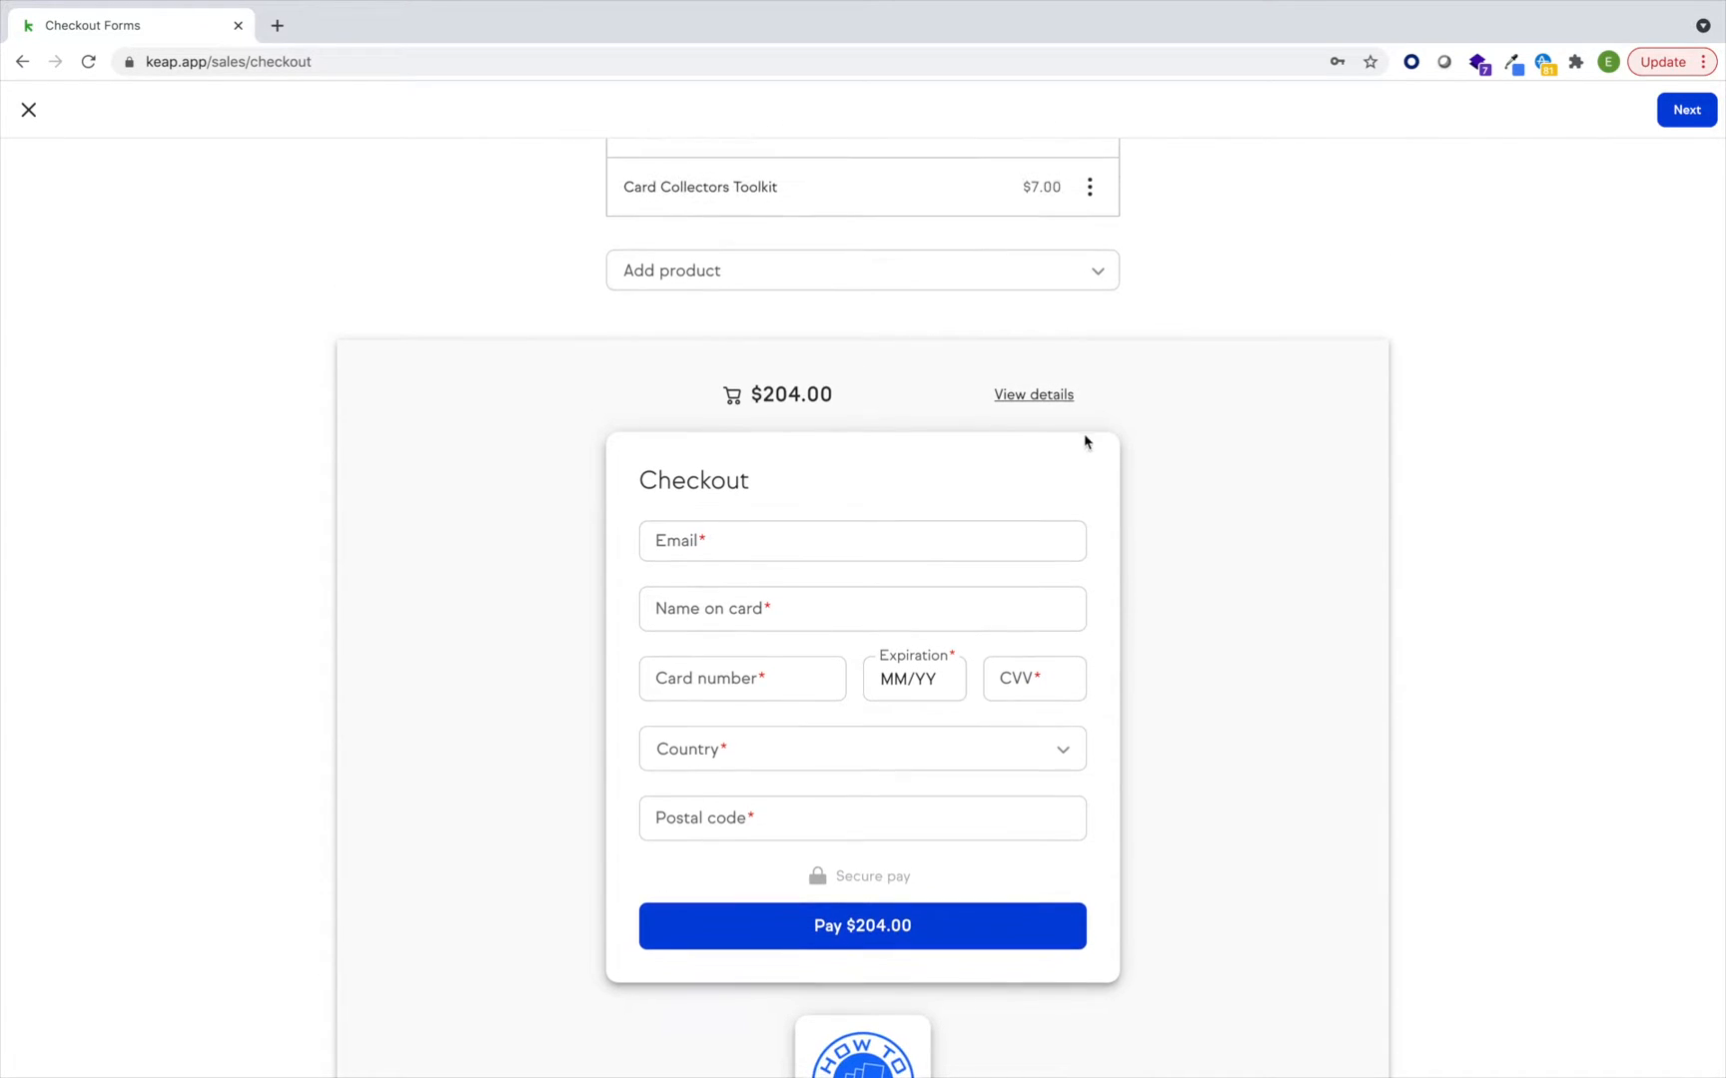
pyautogui.moveTo(1184, 308)
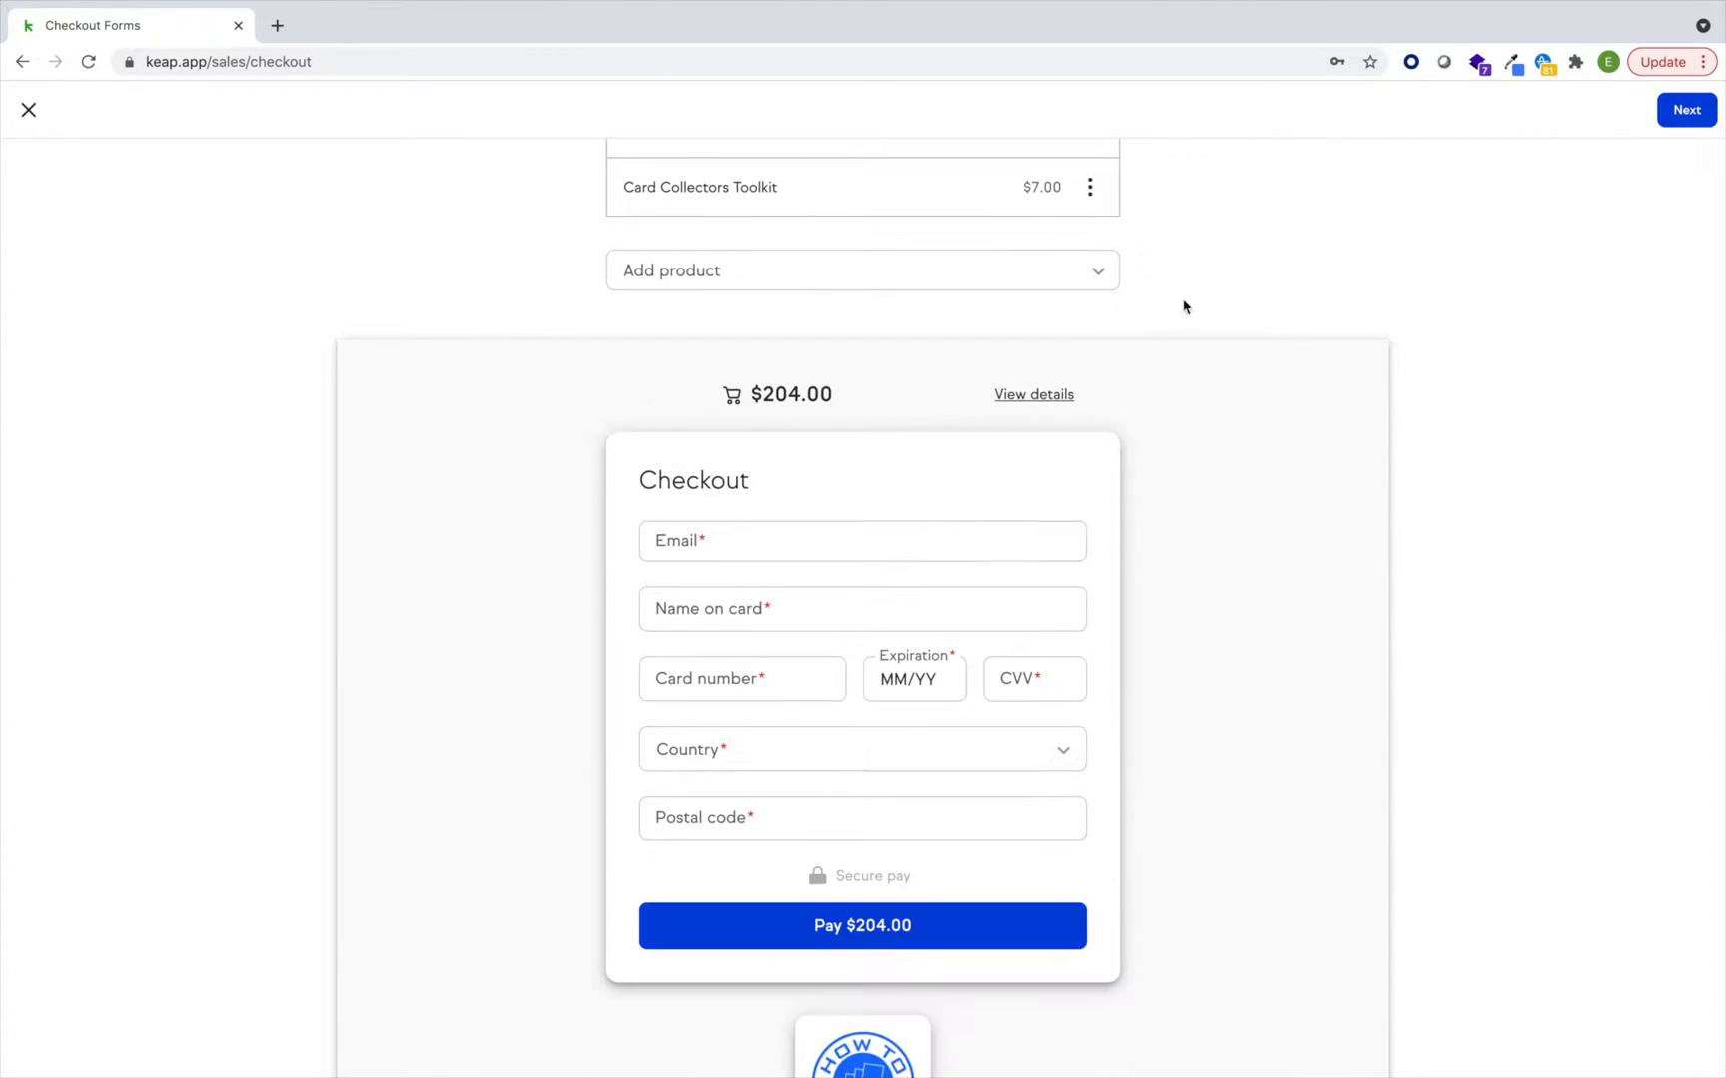
pyautogui.scroll(3)
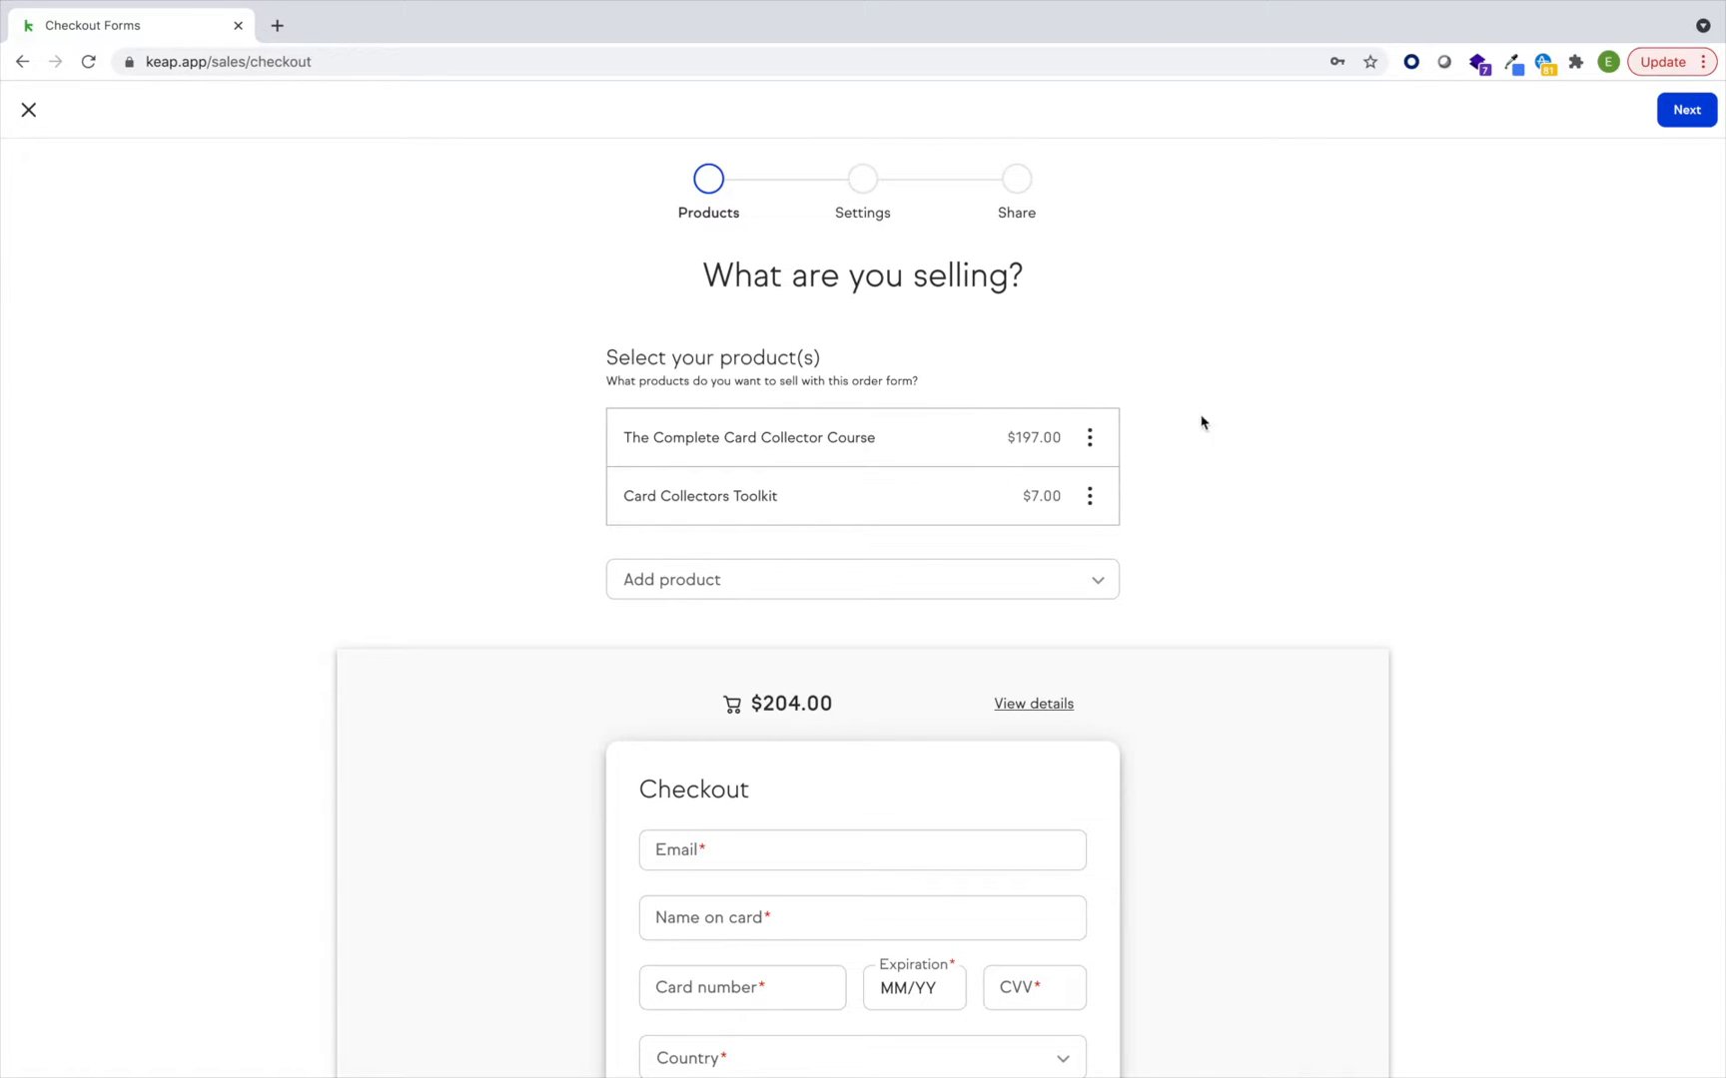
# Make Card Collectors Toolkit a recurring monthly charge ending after 12 times.
pyautogui.click(1089, 497)
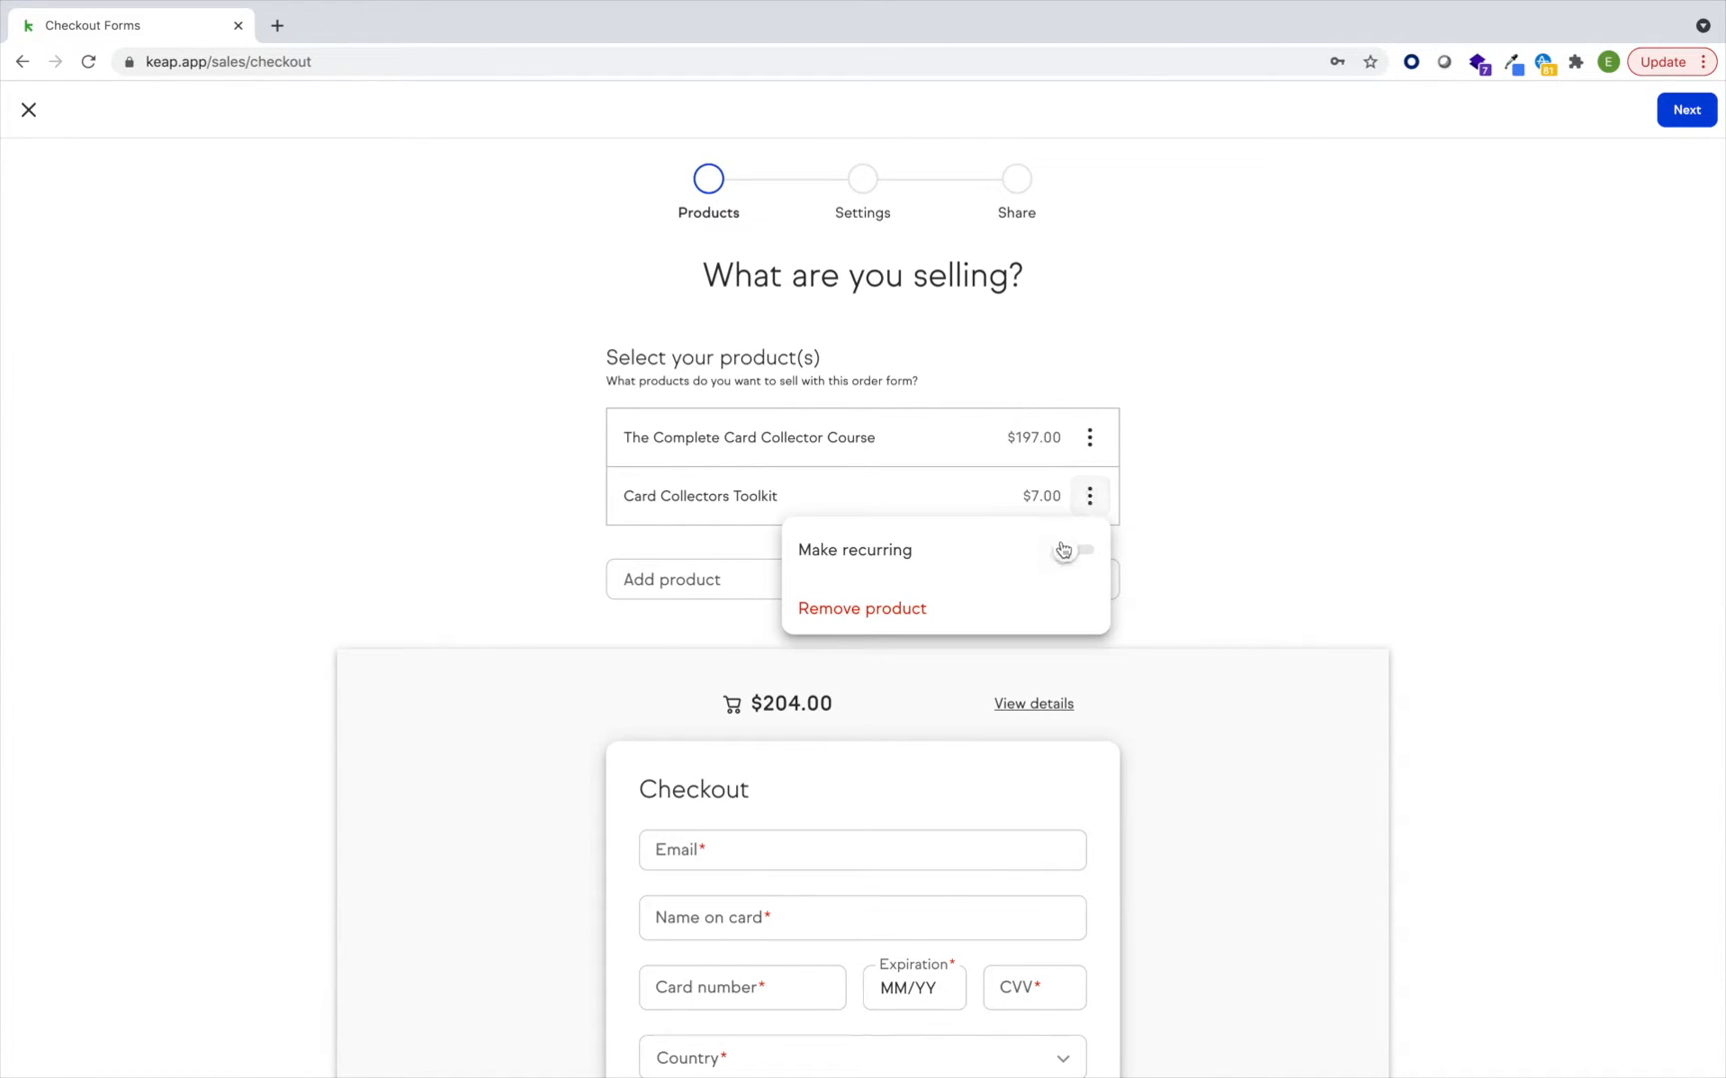
pyautogui.click(1072, 550)
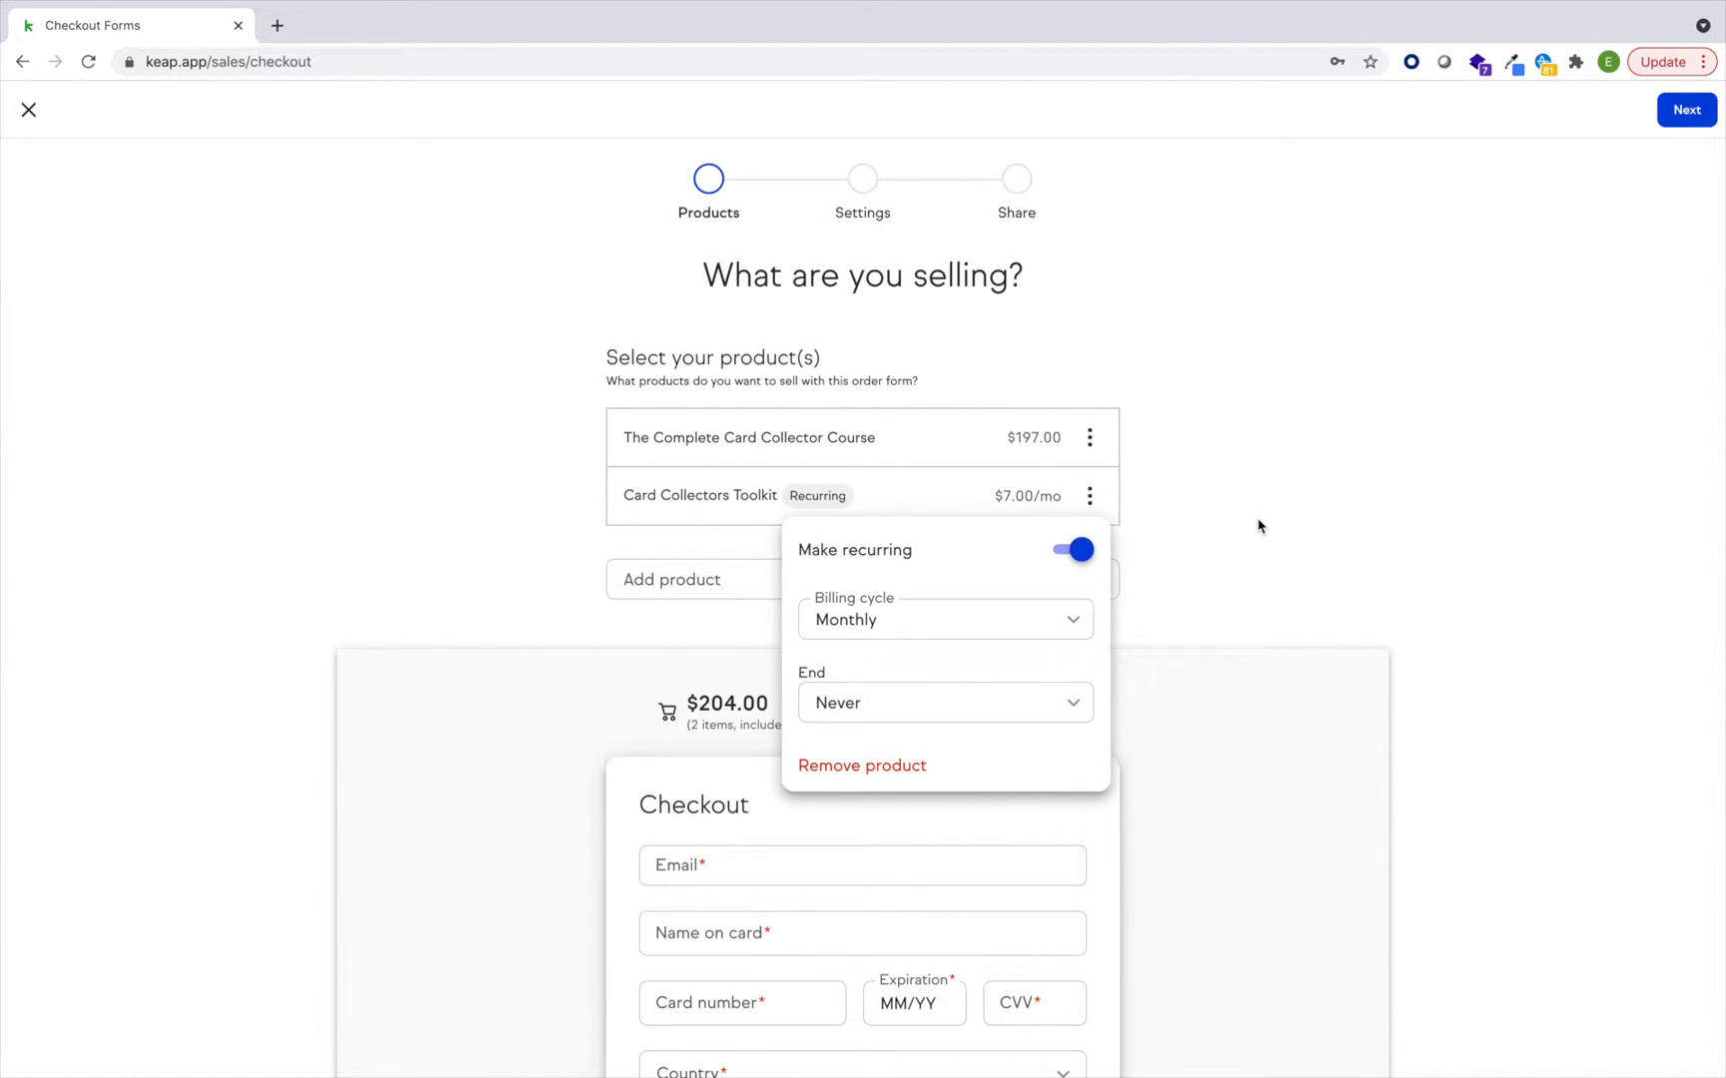
pyautogui.click(943, 619)
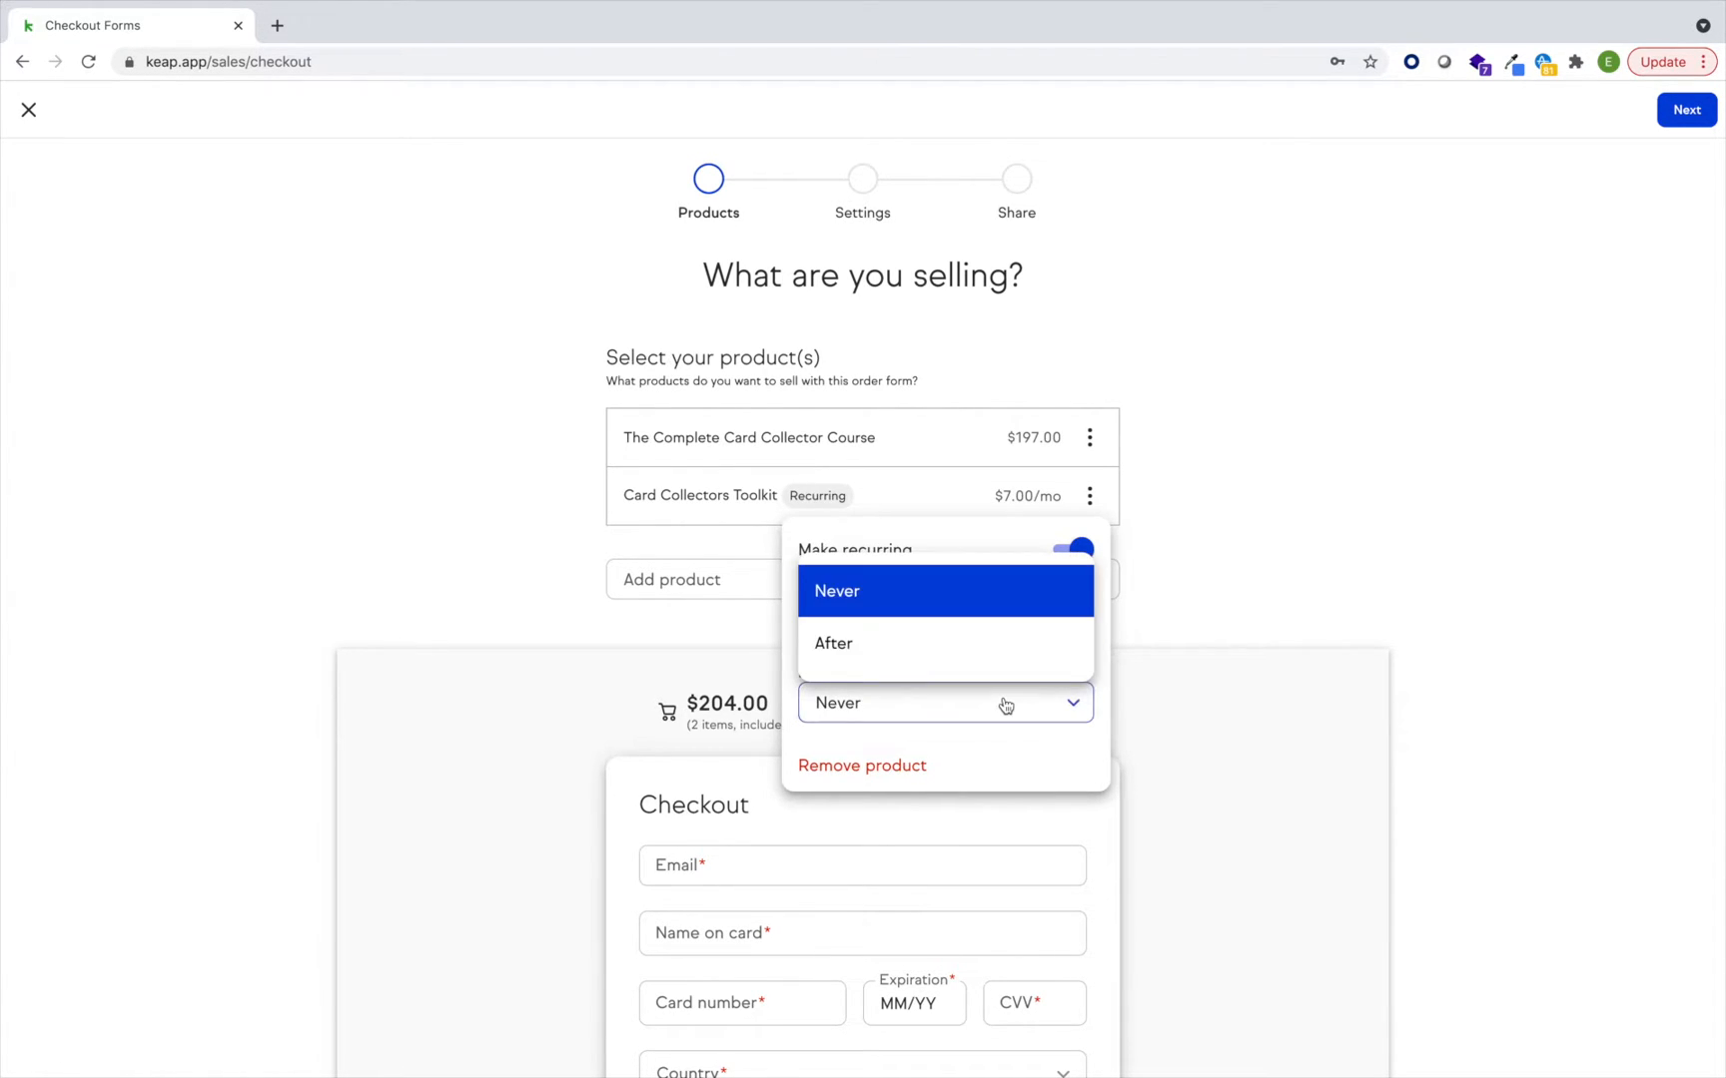
pyautogui.click(833, 643)
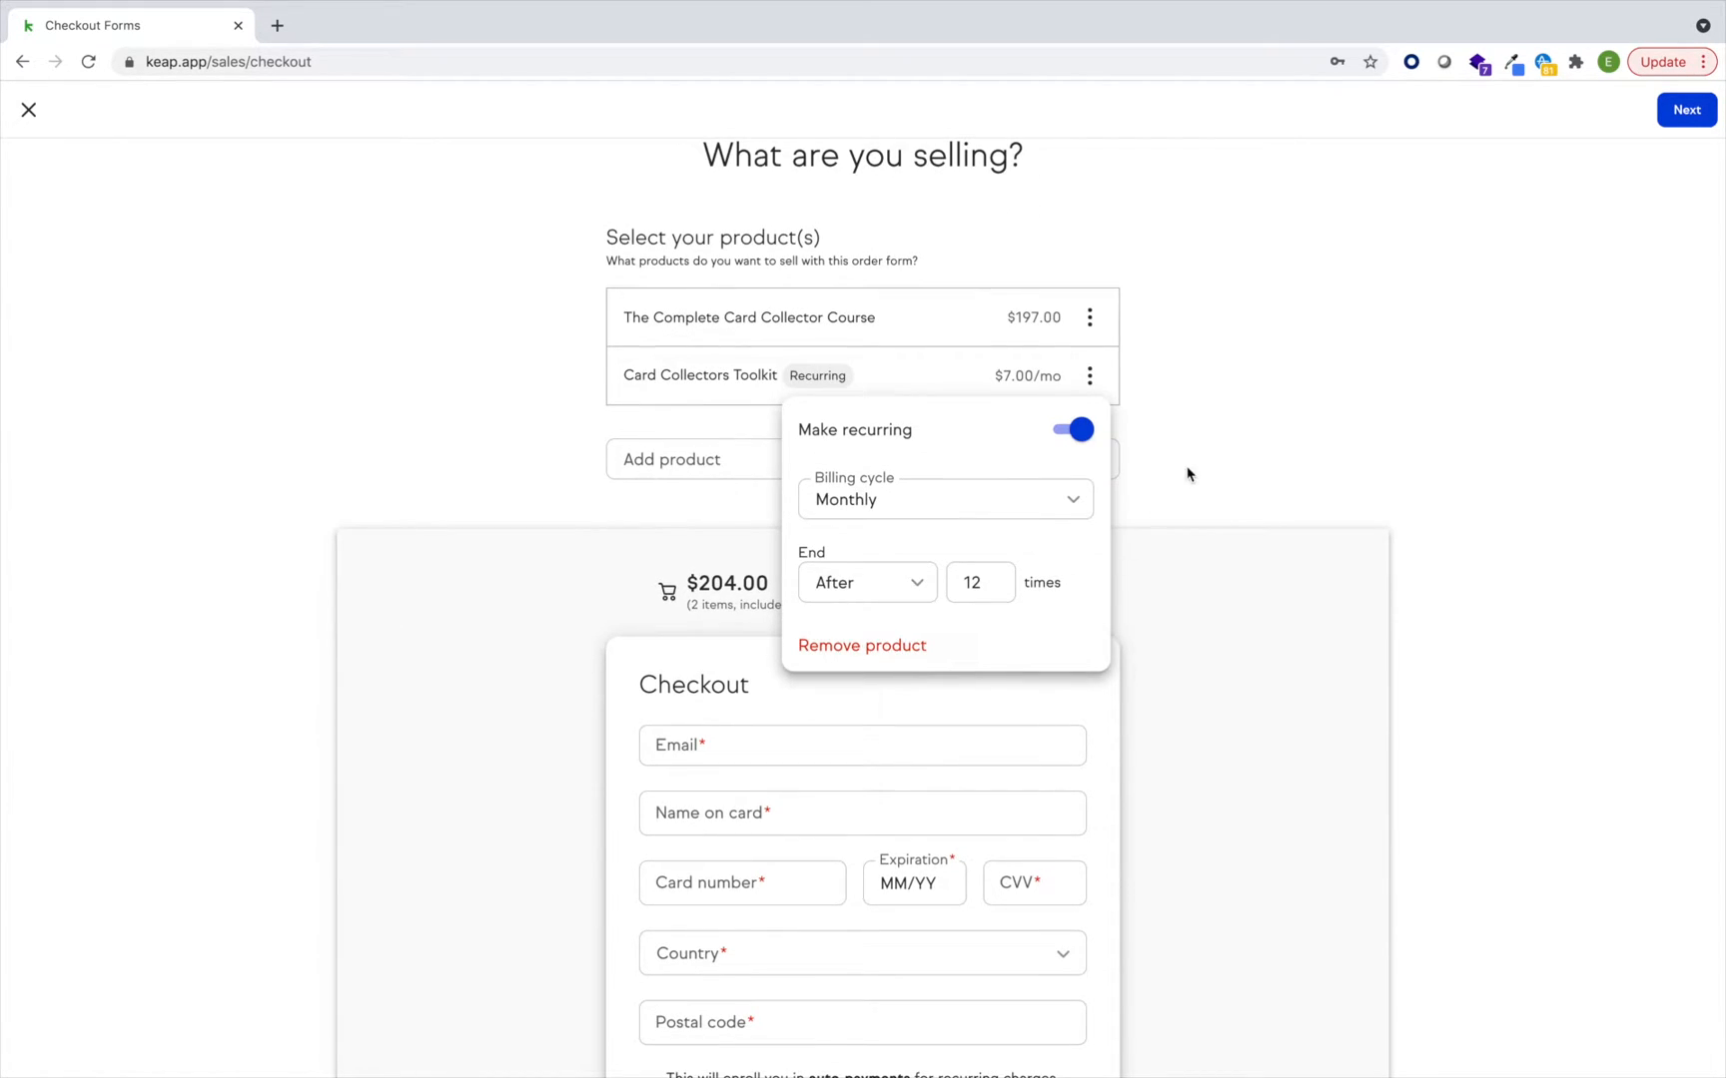
pyautogui.click(1185, 475)
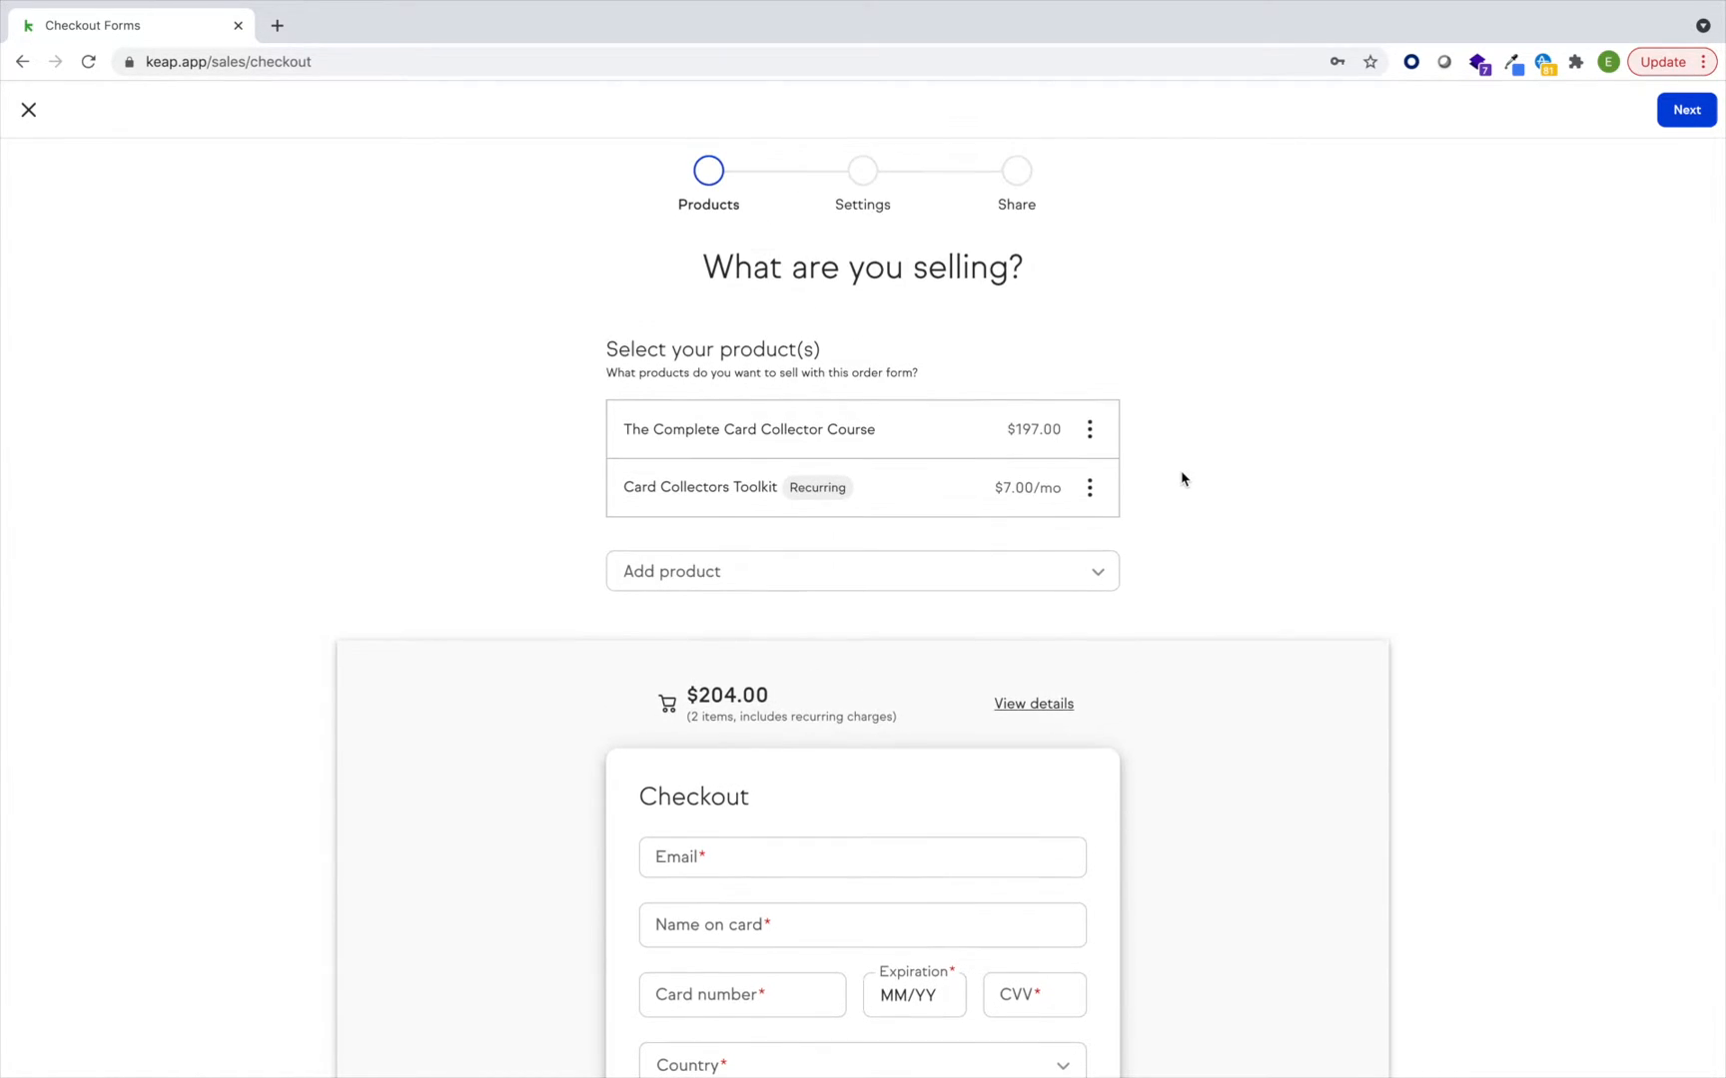
# Show the order breakdown details with $204.00 due today.
pyautogui.click(1032, 703)
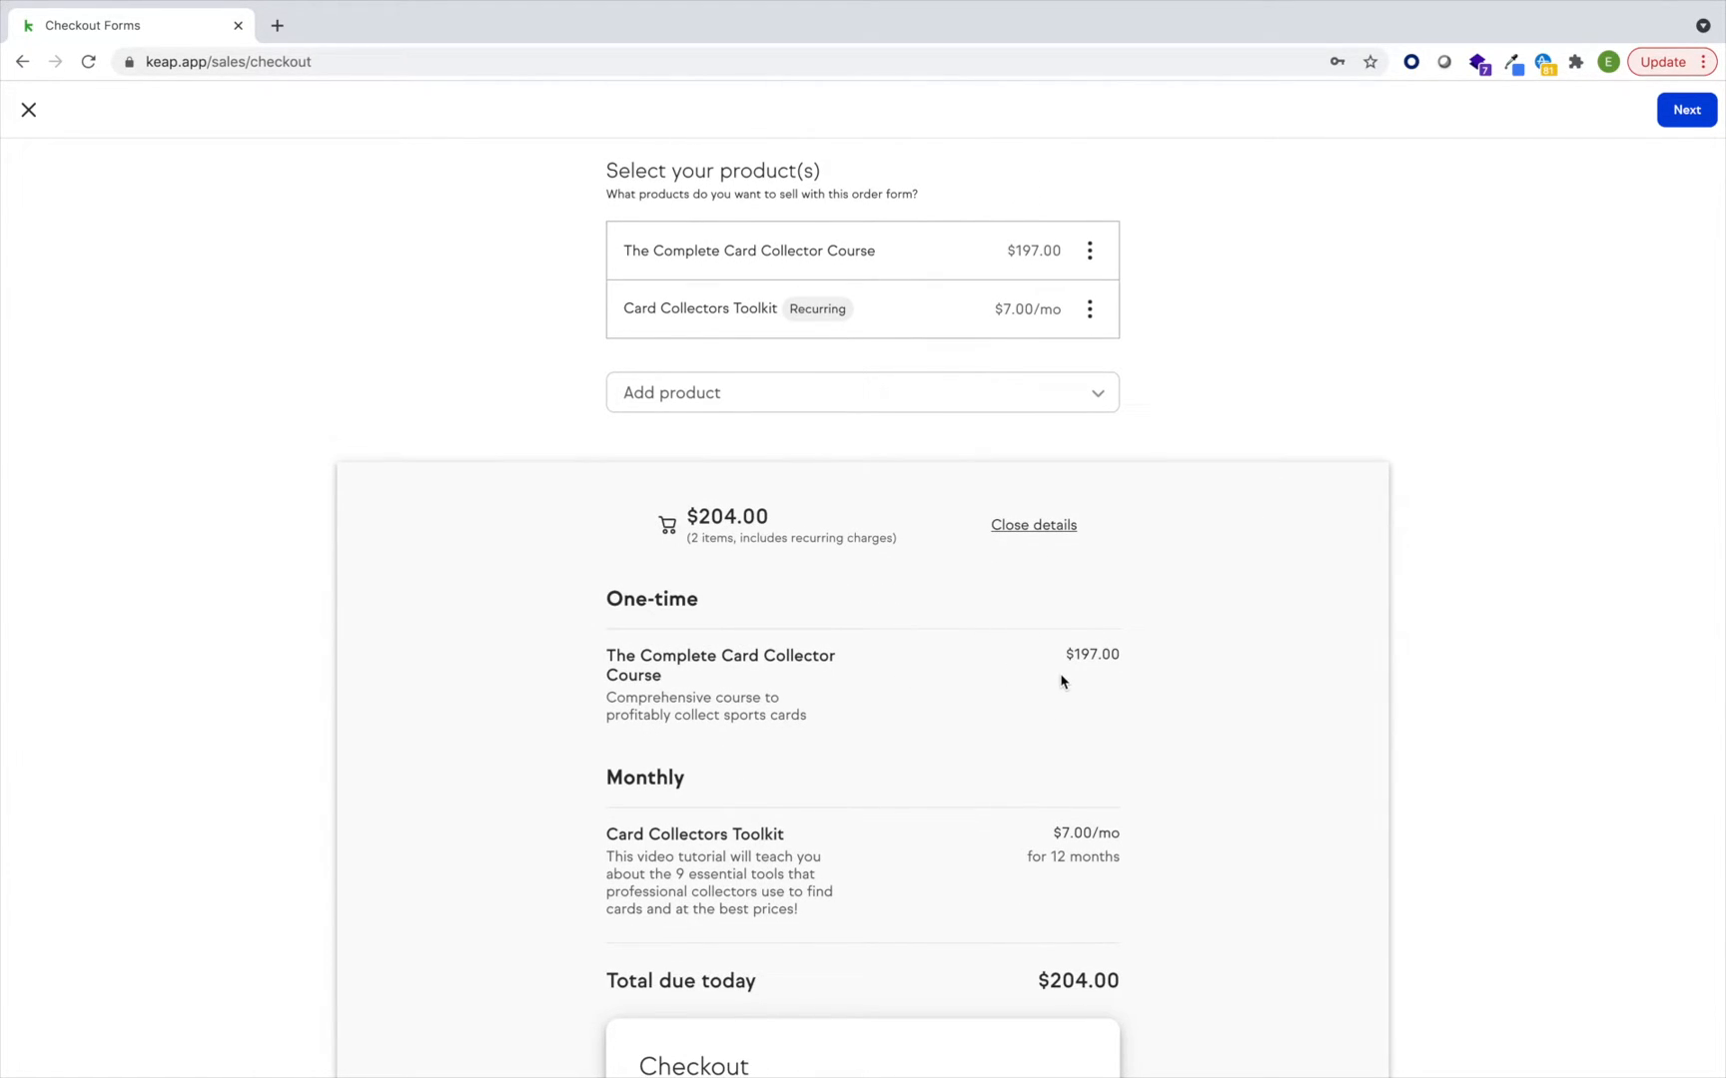
pyautogui.scroll(-3)
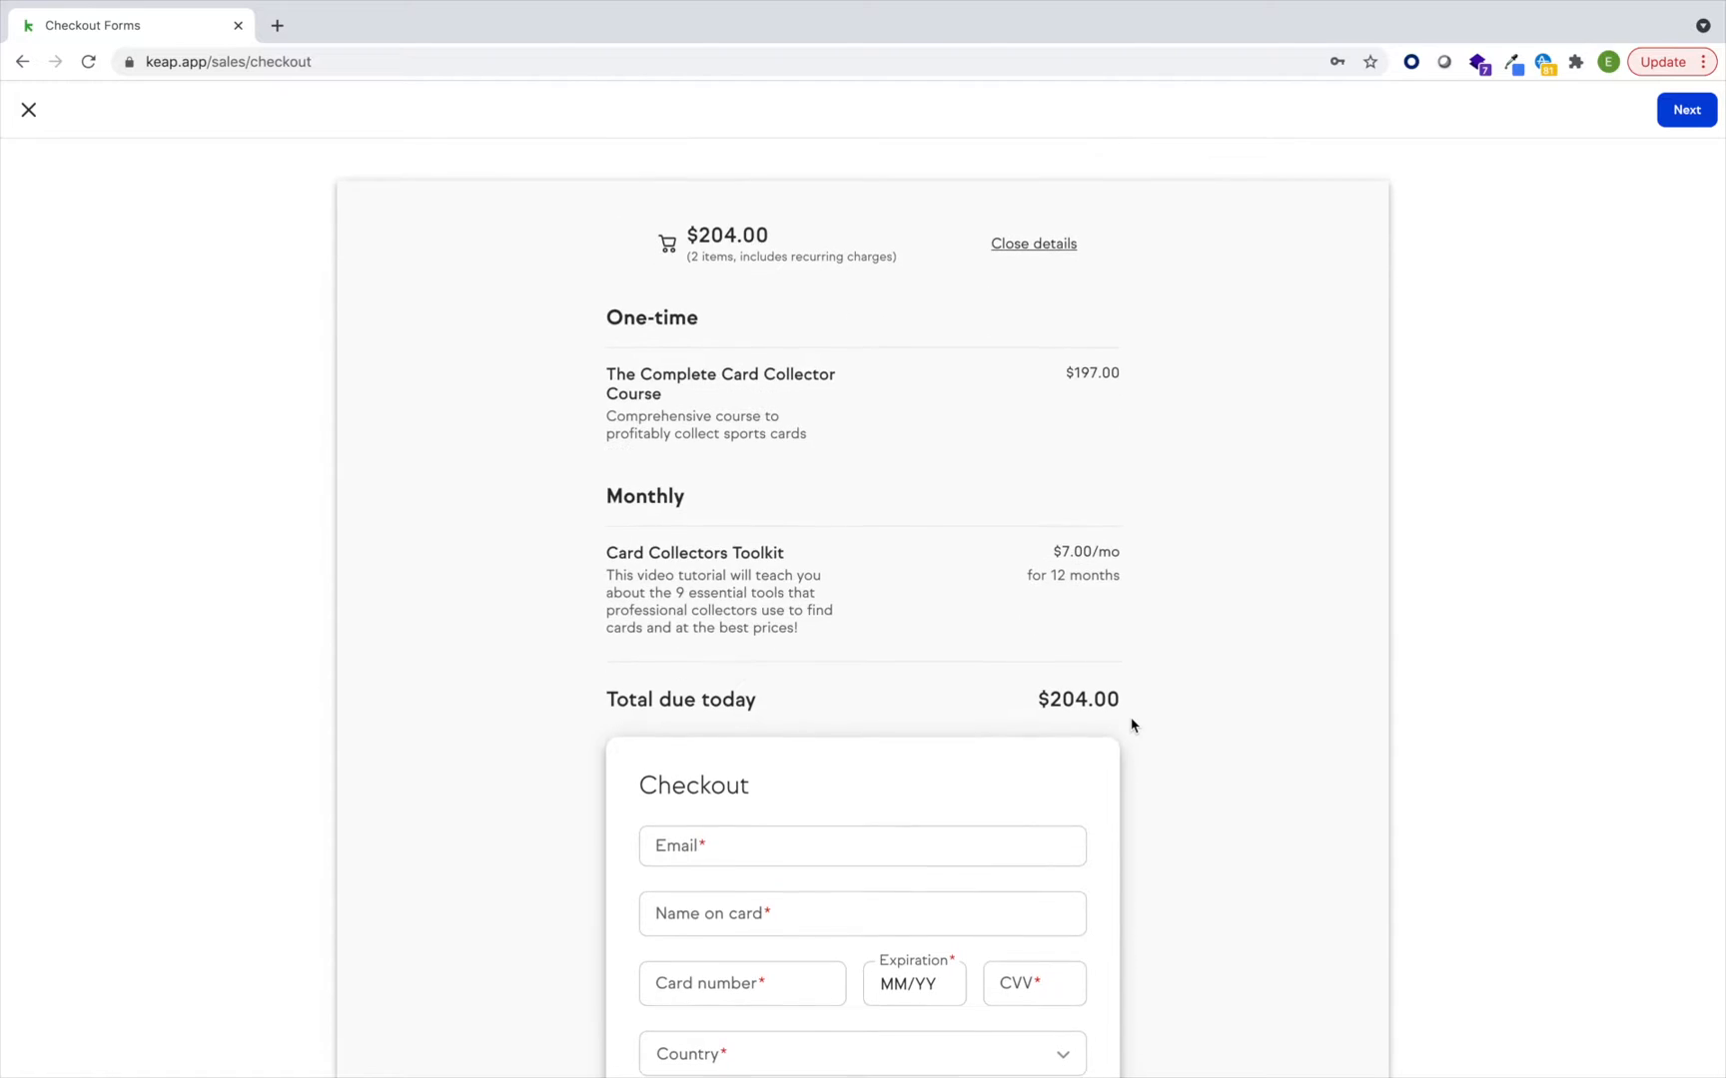
# Name the form 'my awesome form', keep the default thank-you page, and publish it.
pyautogui.click(1686, 110)
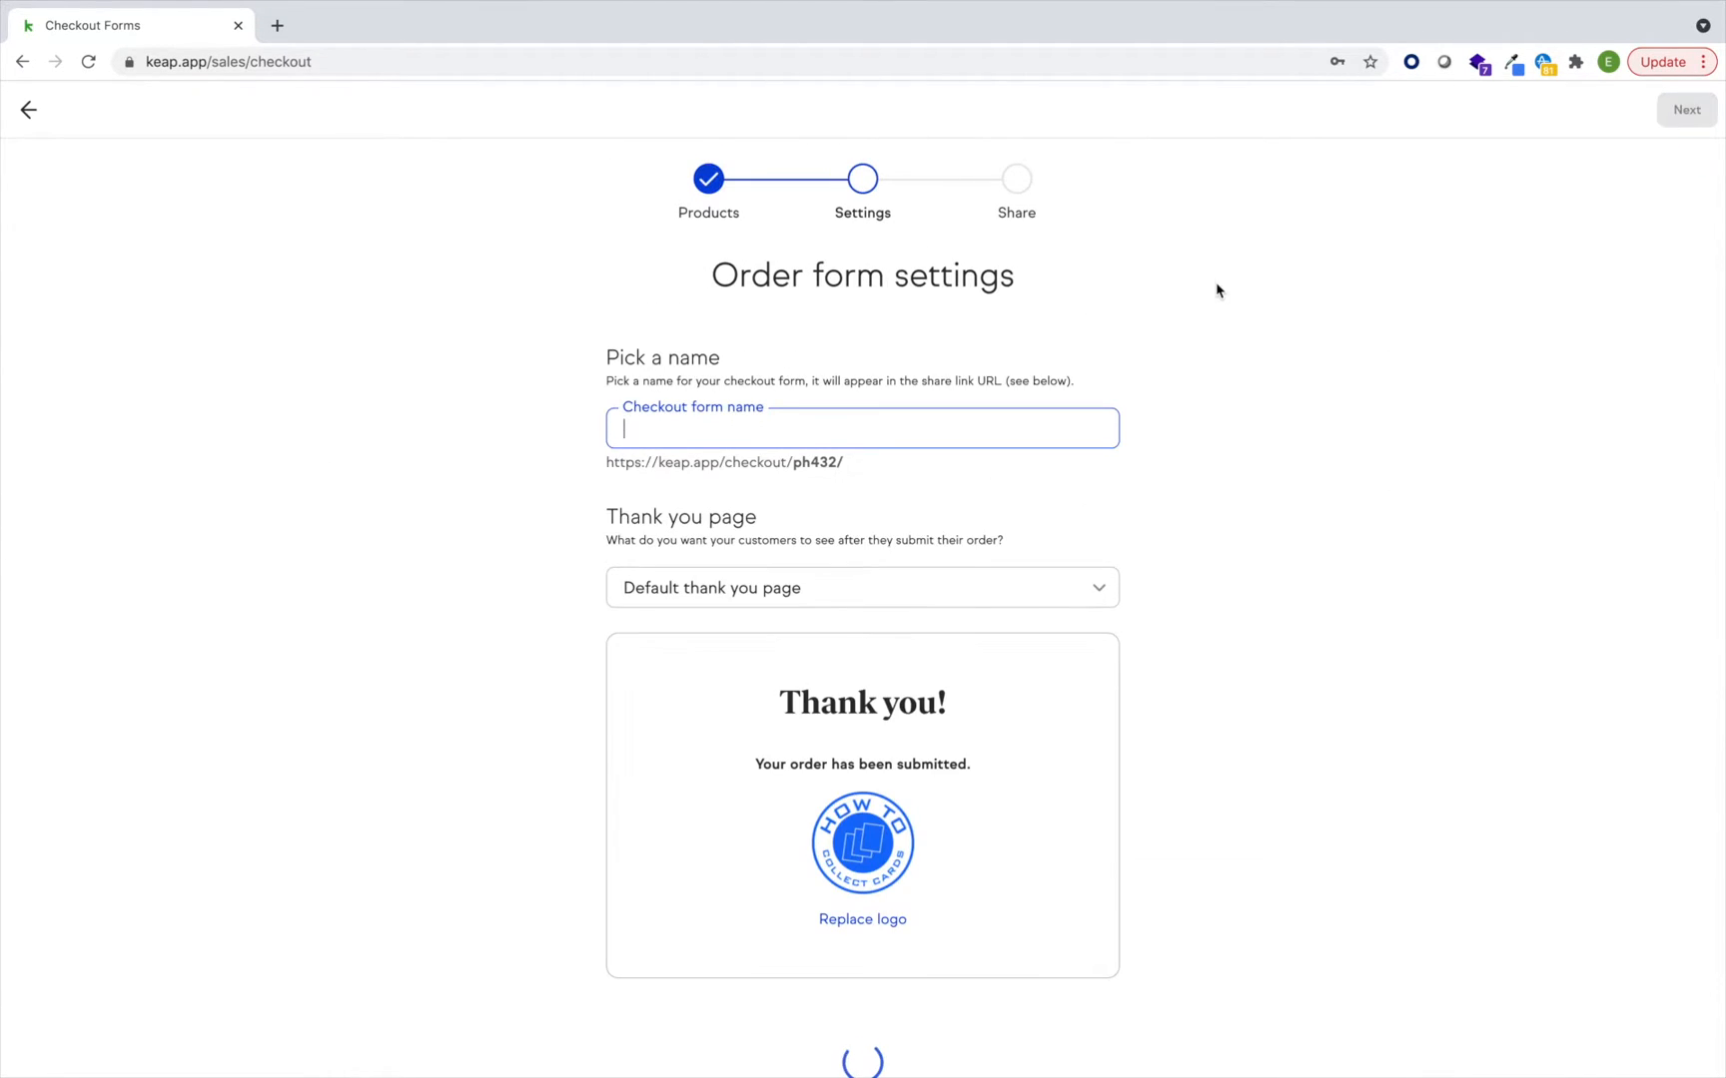
pyautogui.write('m')
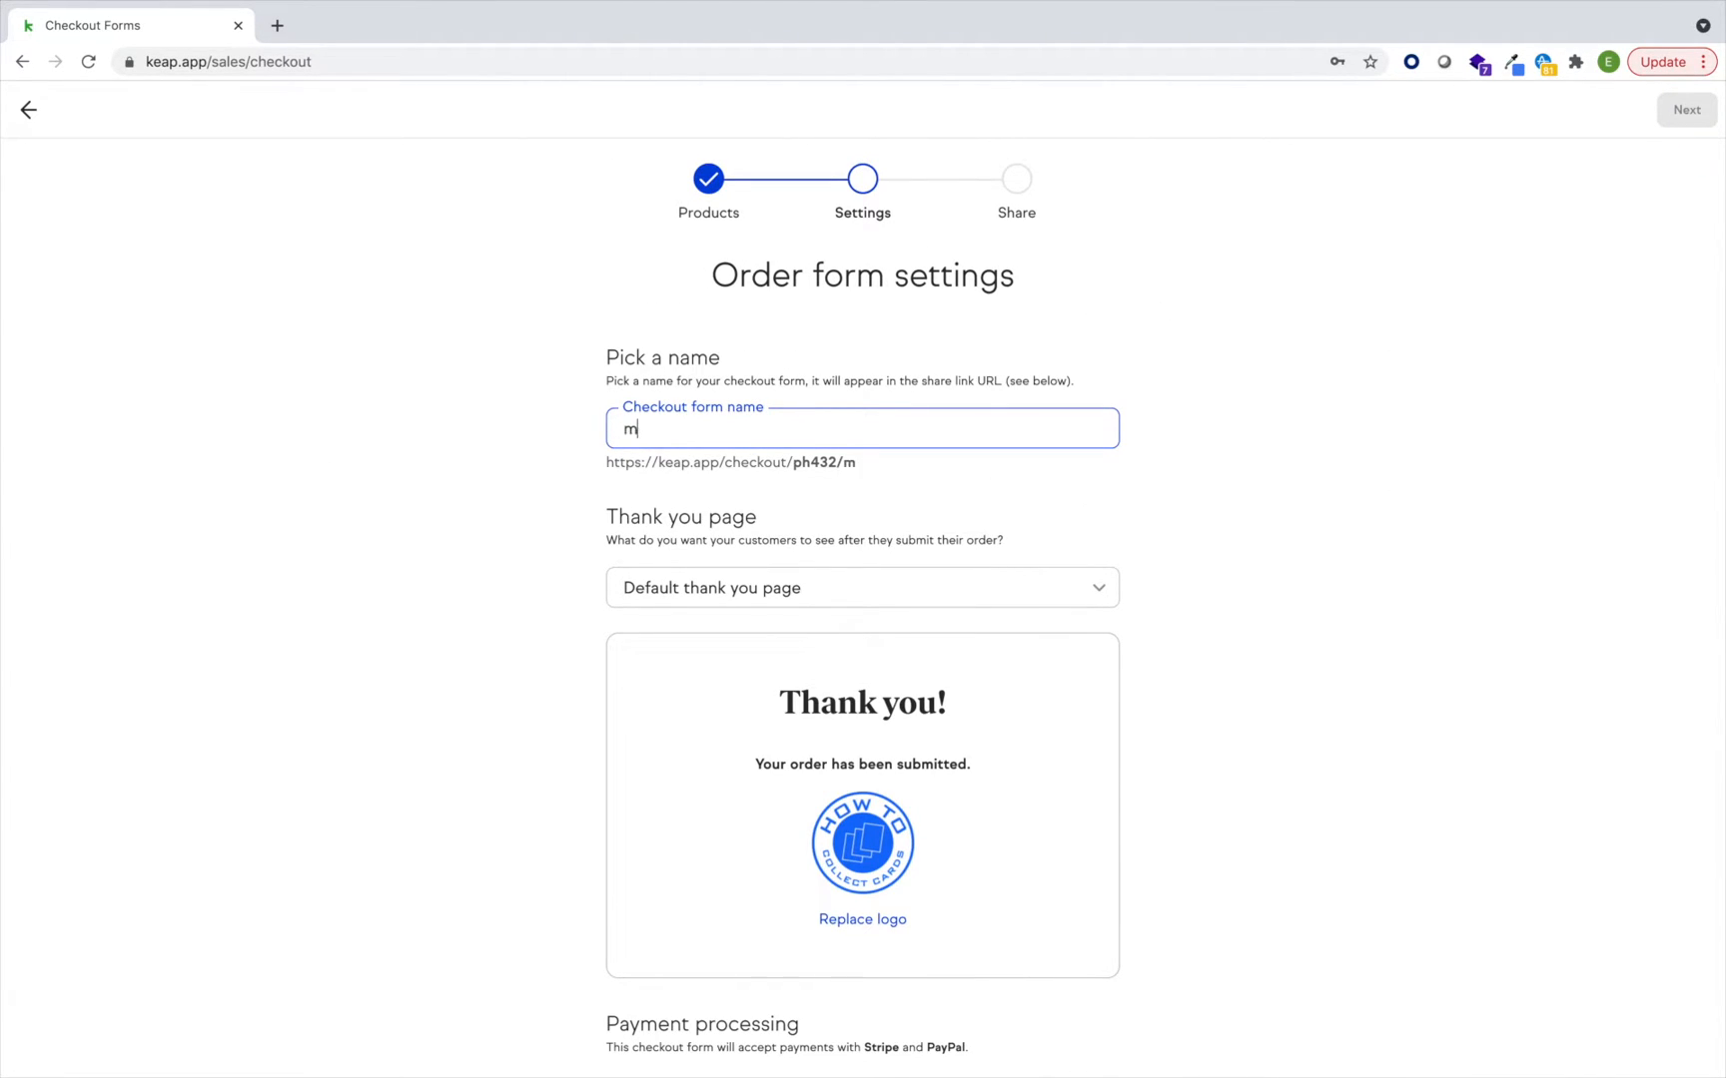
pyautogui.write('y awesome form')
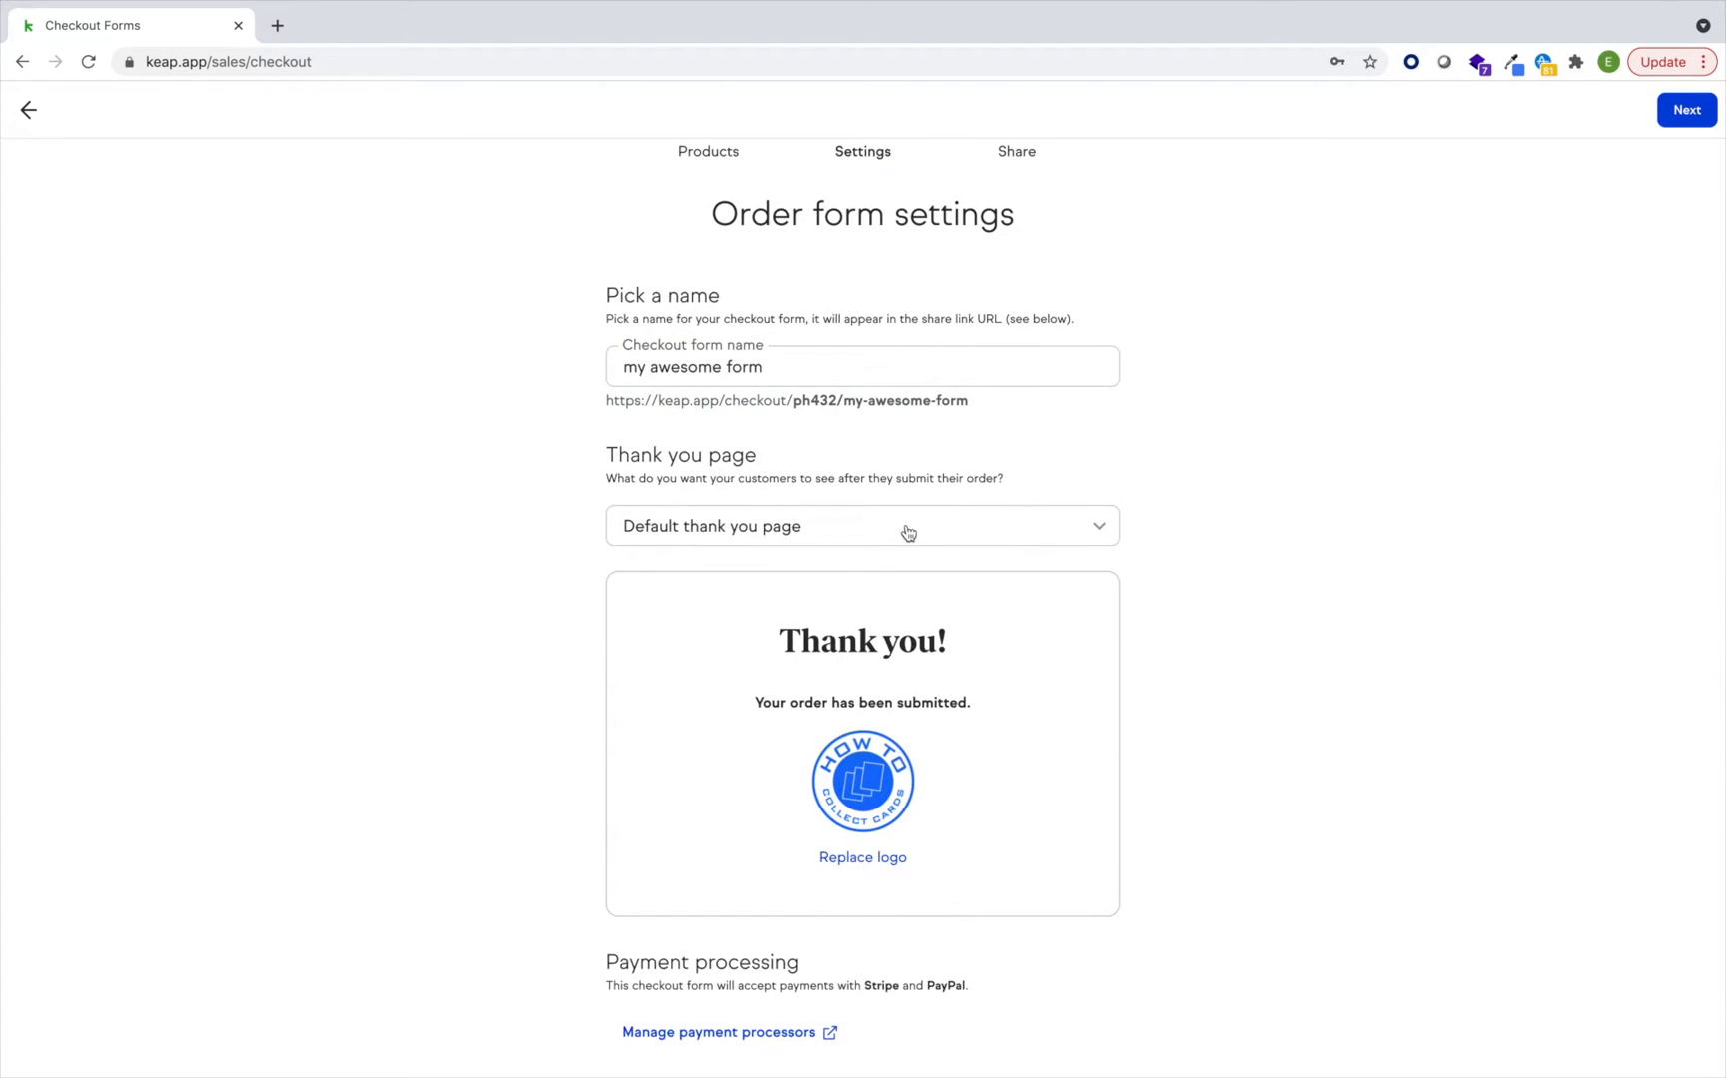
pyautogui.click(861, 525)
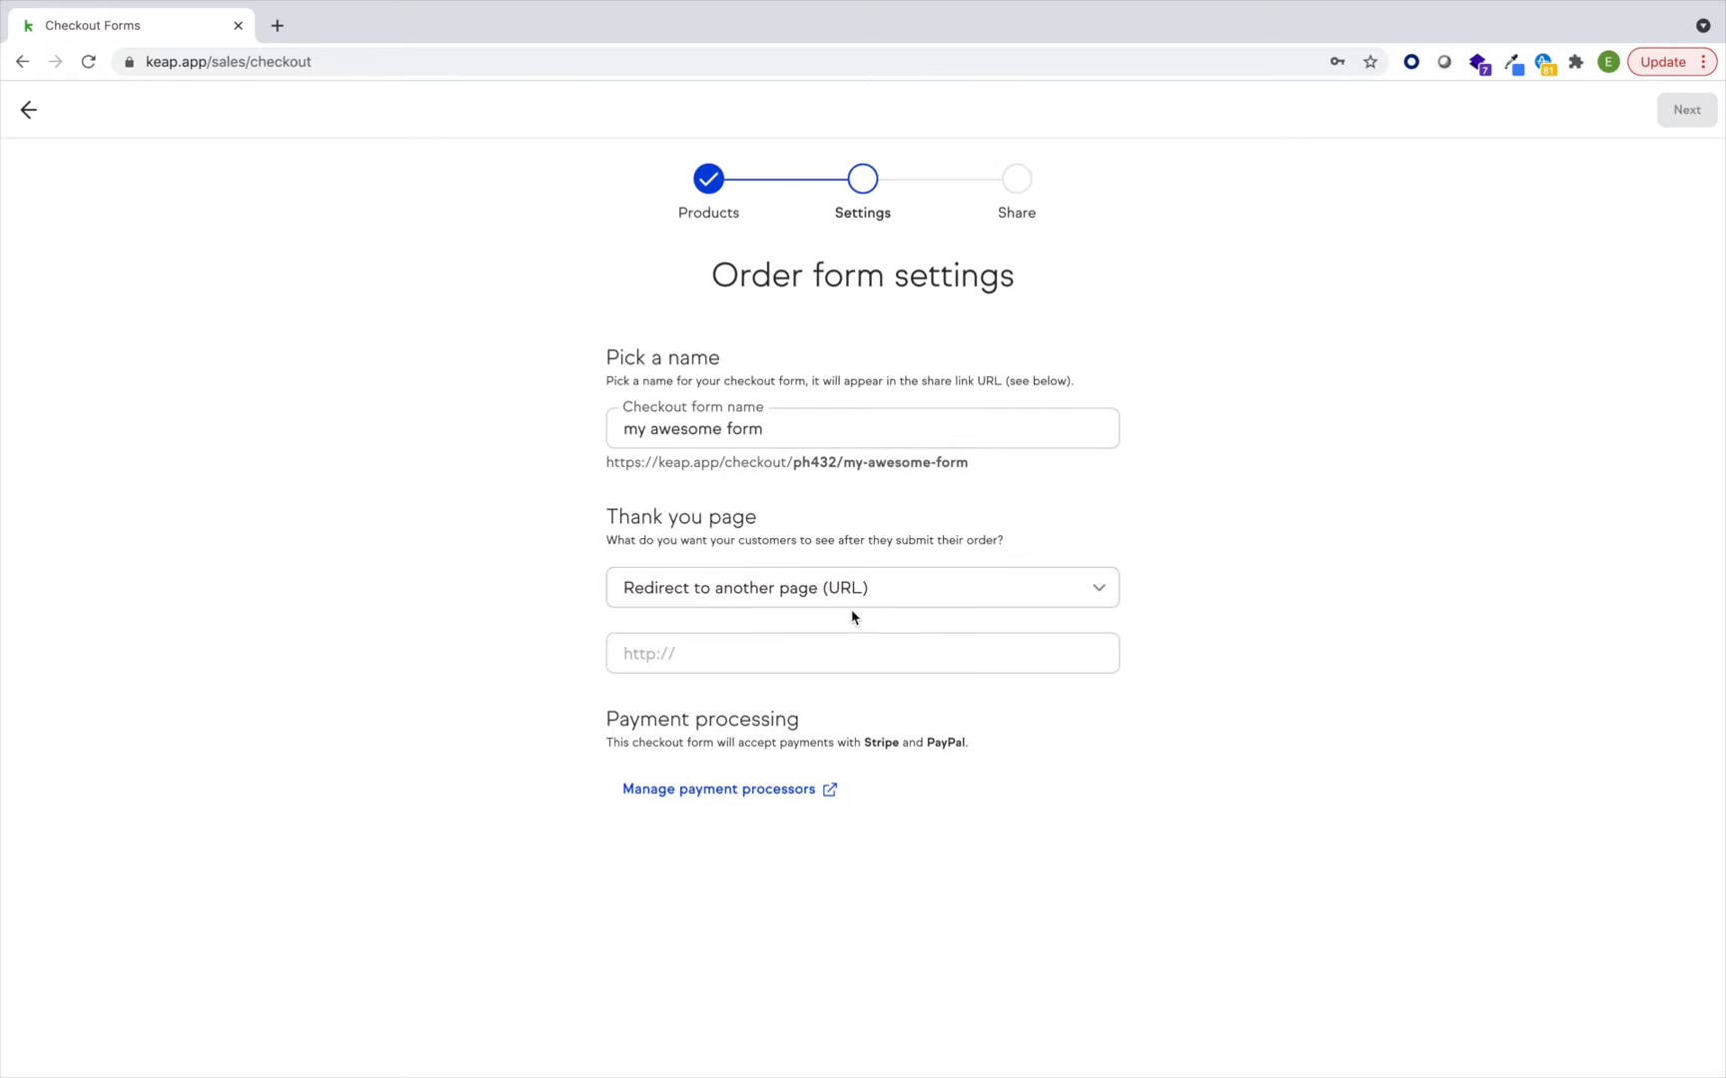
pyautogui.click(860, 587)
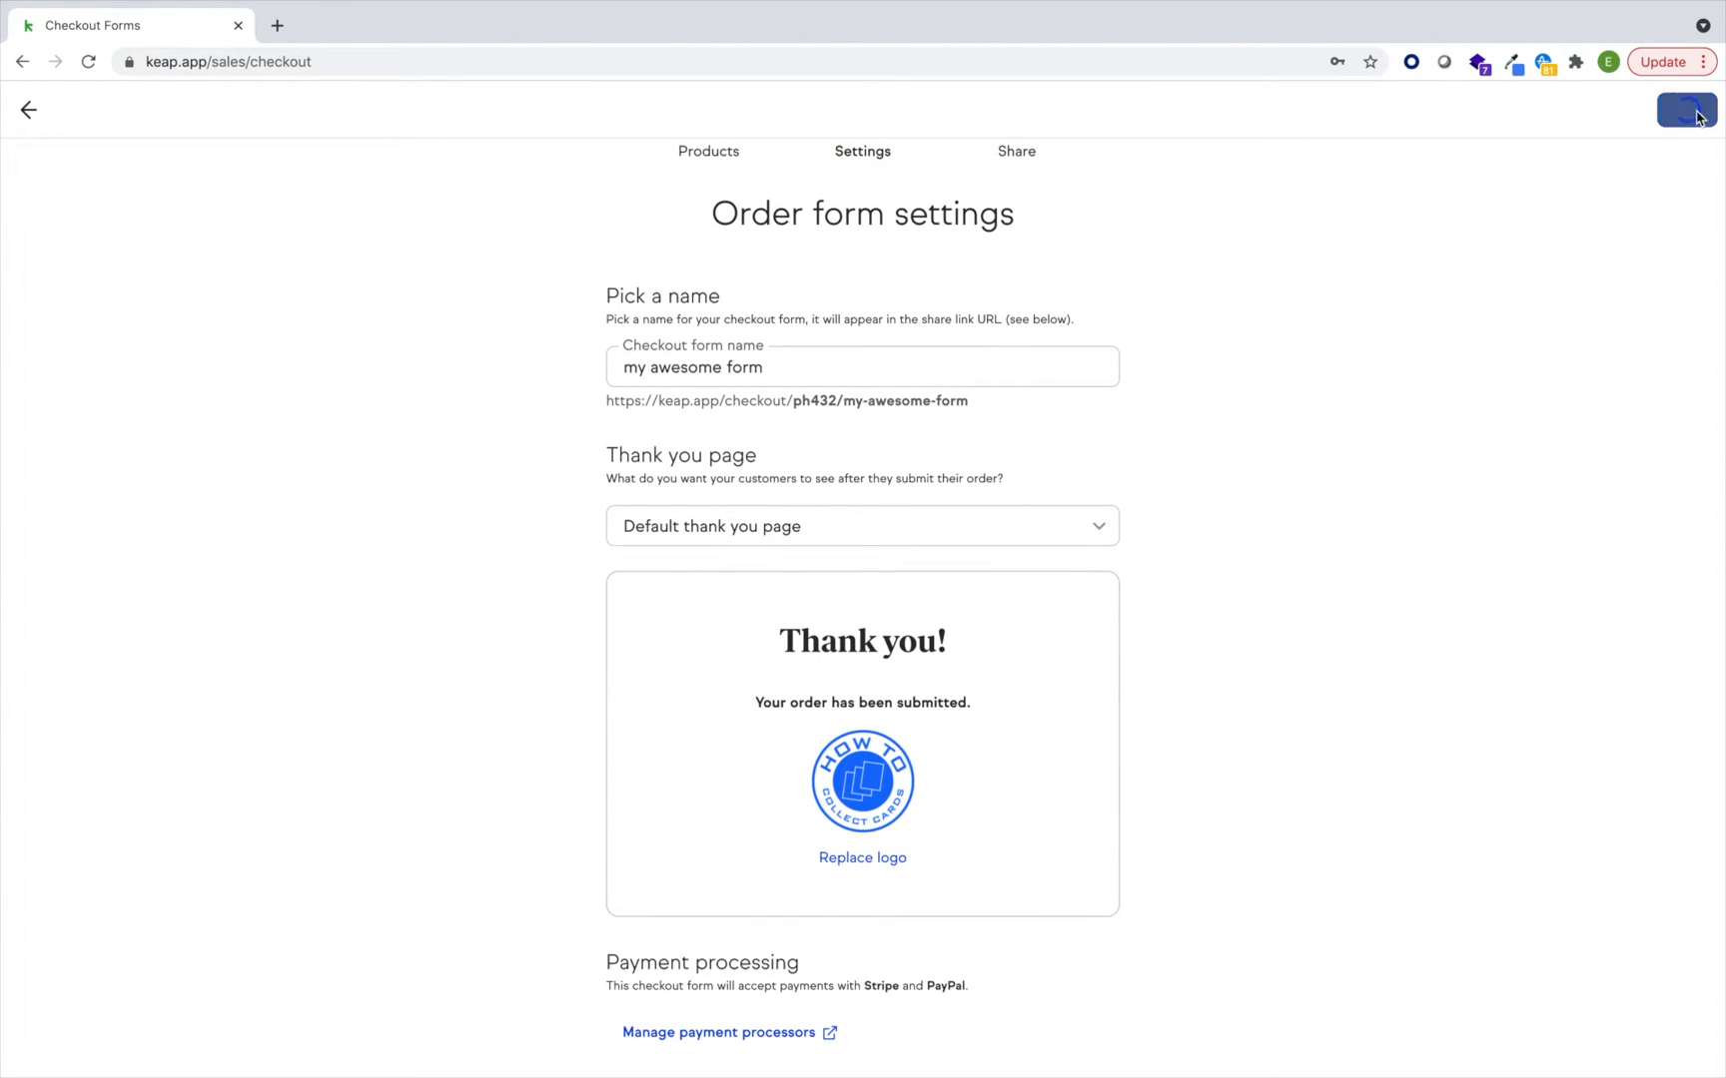
pyautogui.click(1683, 110)
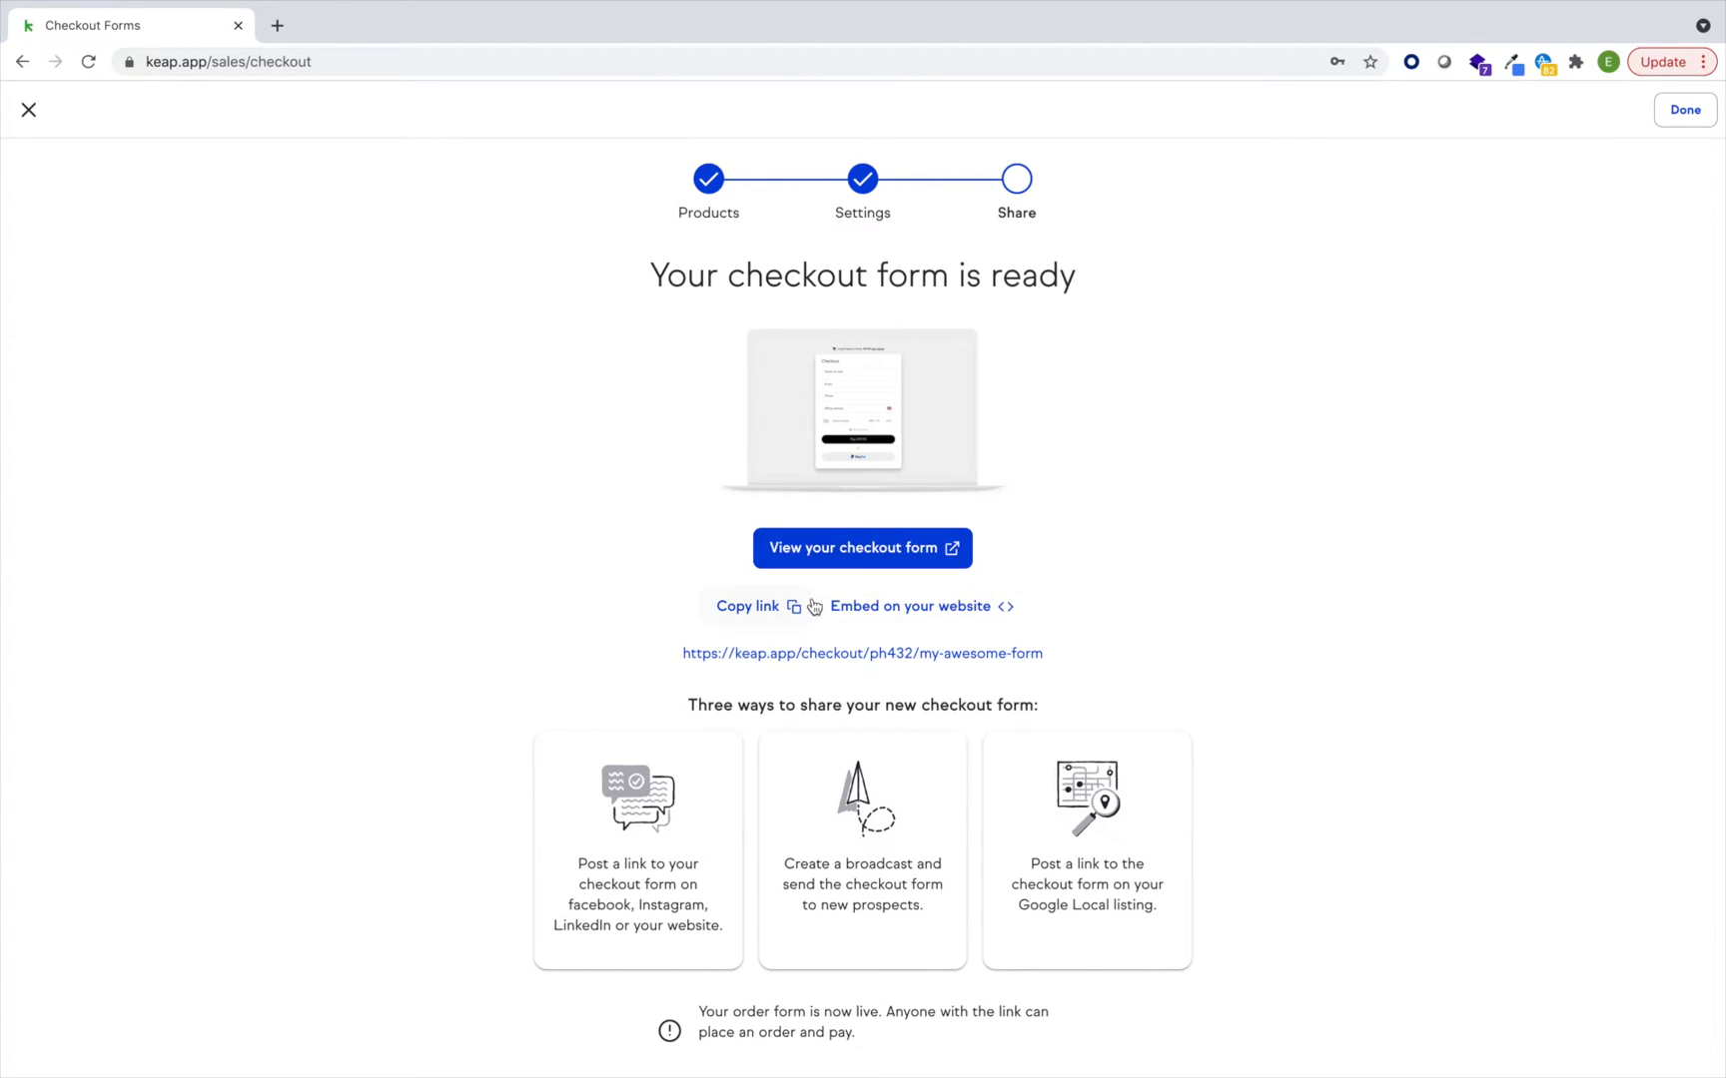
pyautogui.moveTo(1150, 509)
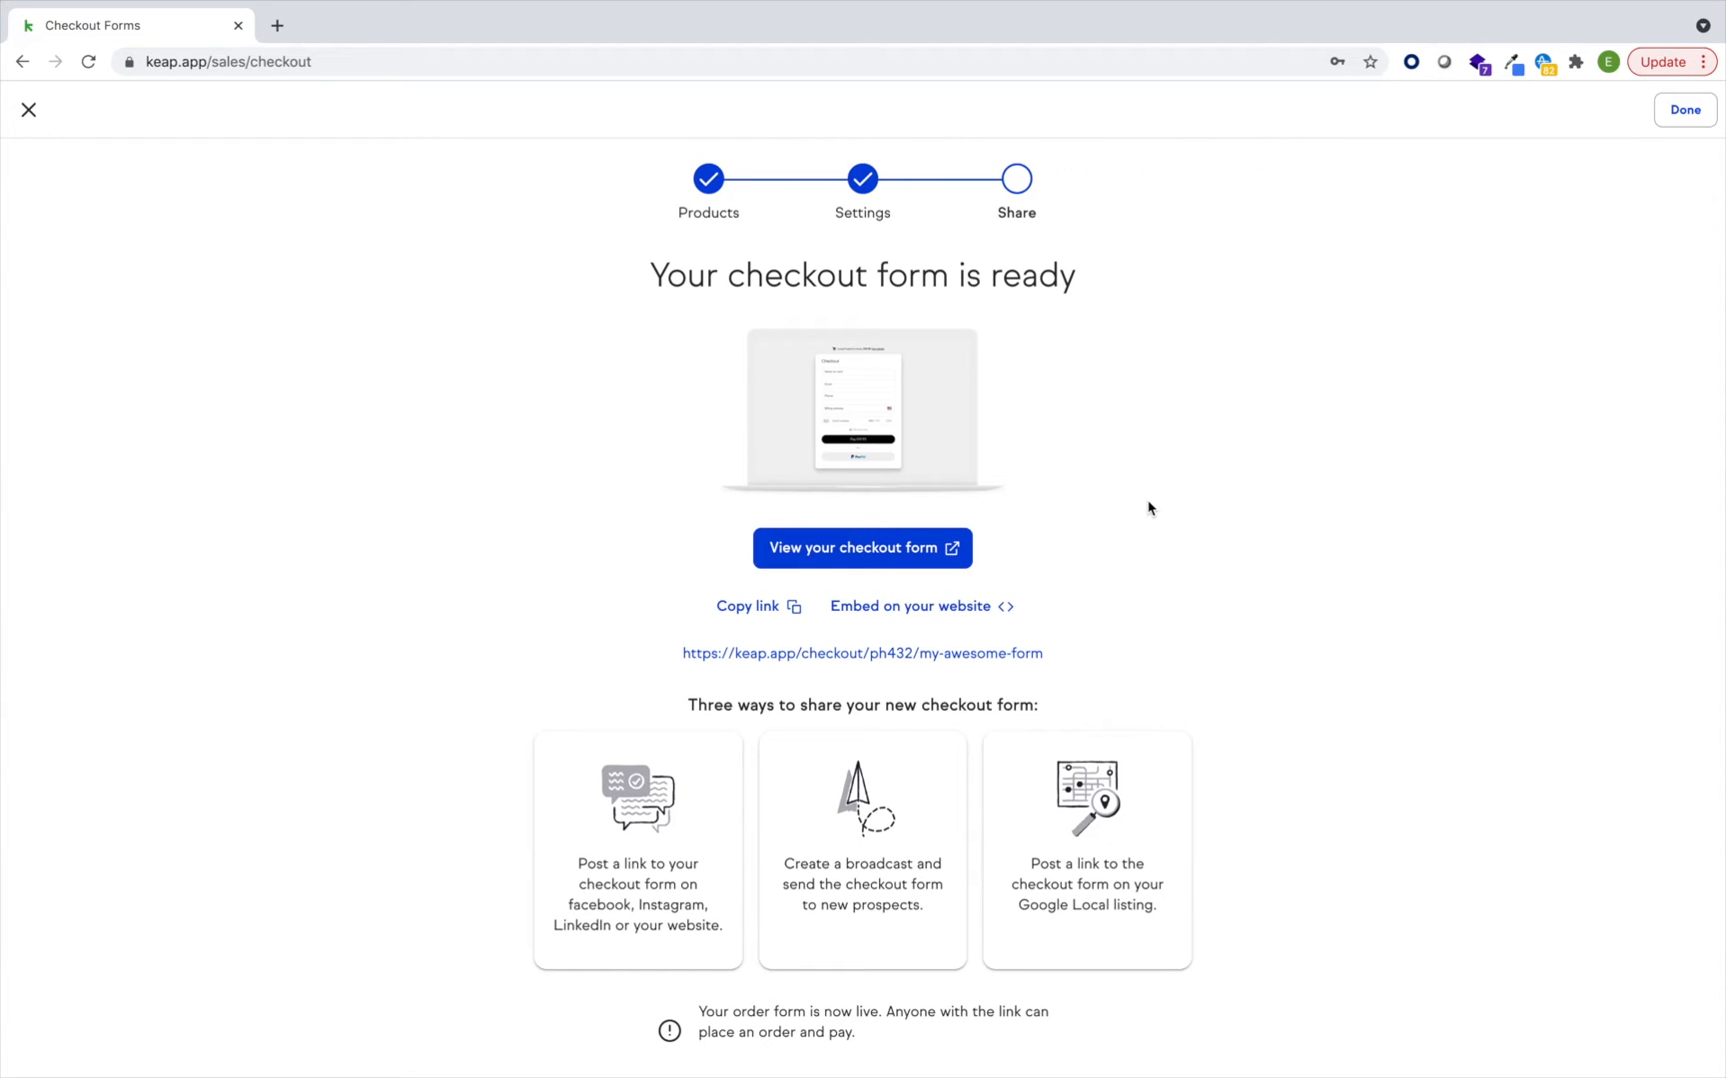
pyautogui.click(911, 607)
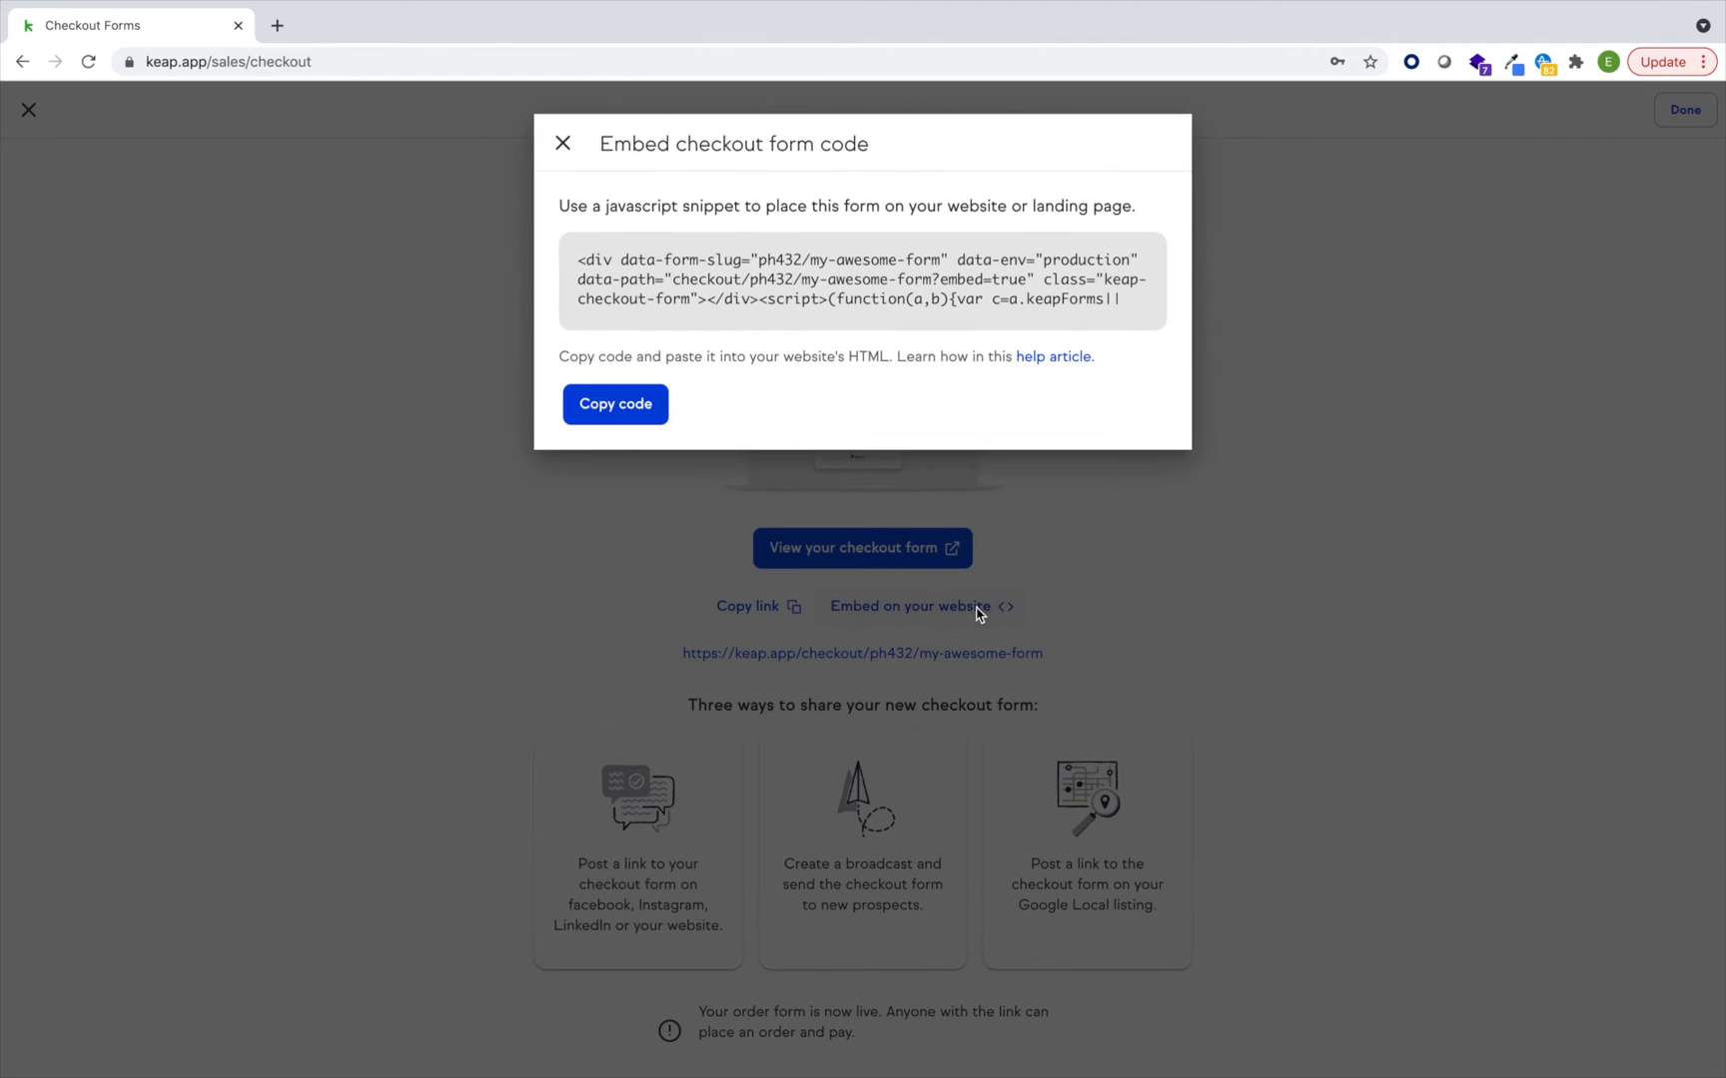
pyautogui.click(563, 144)
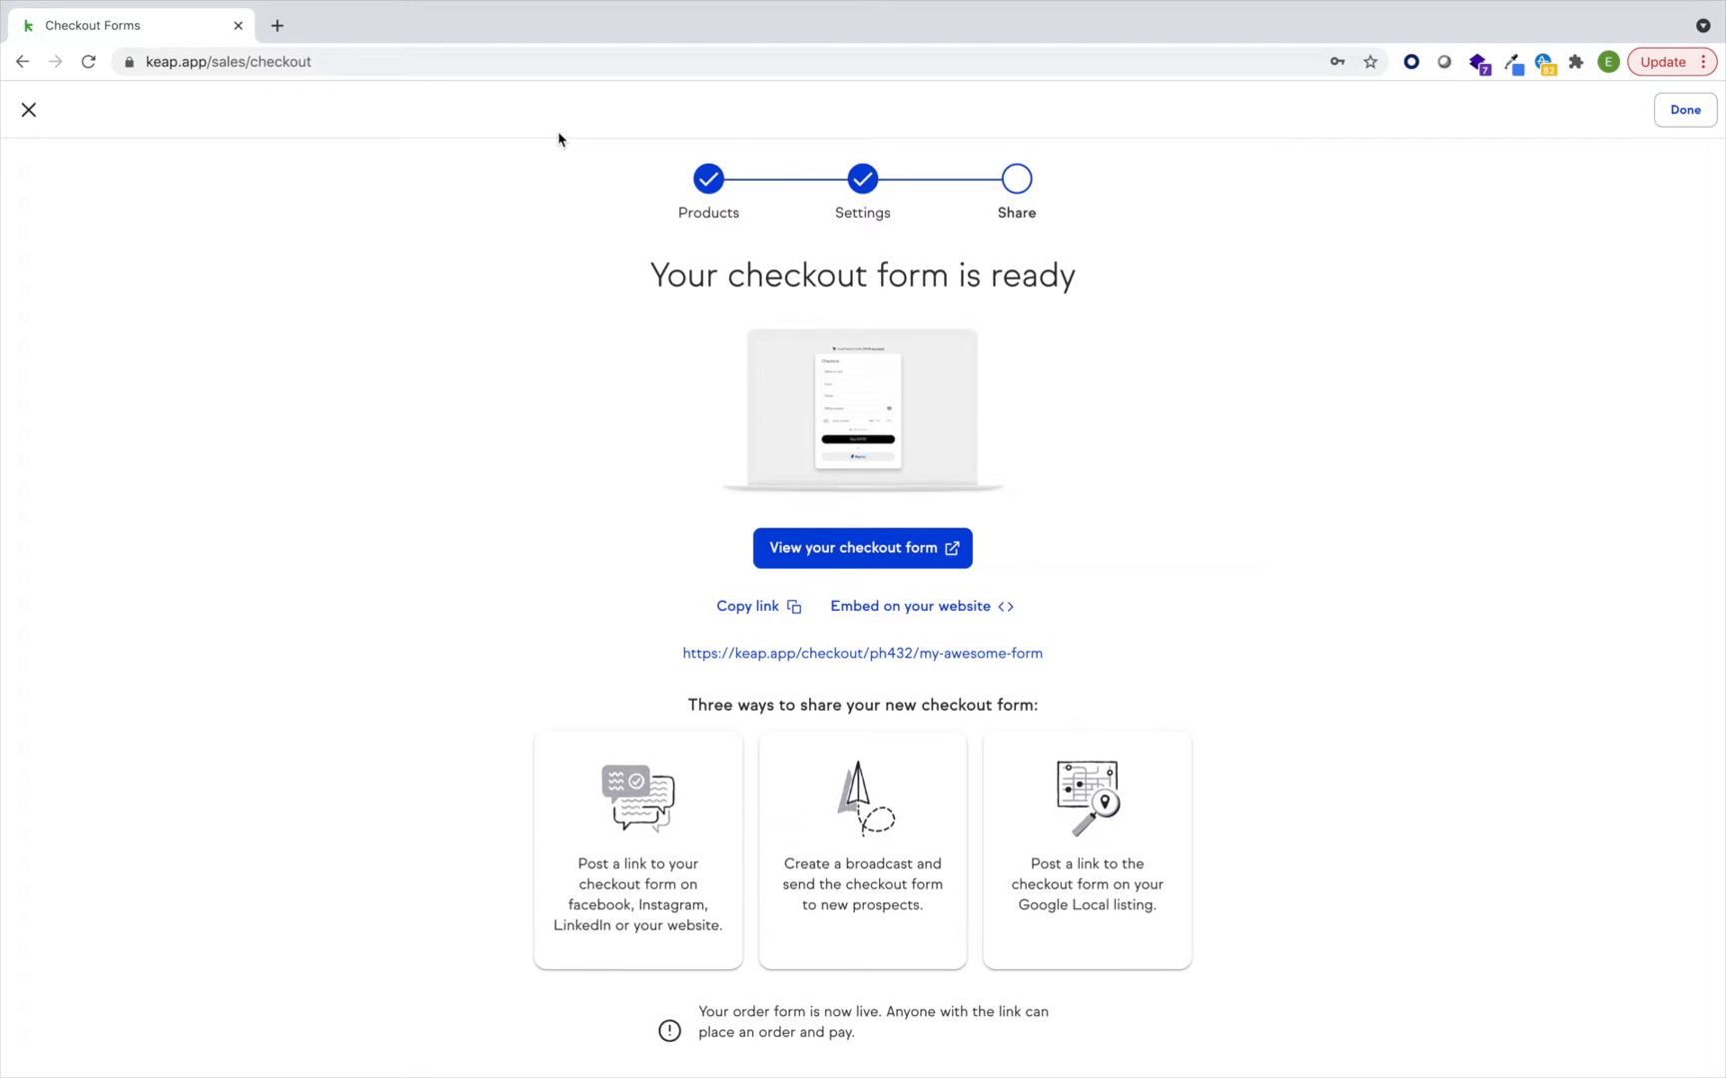
pyautogui.click(861, 547)
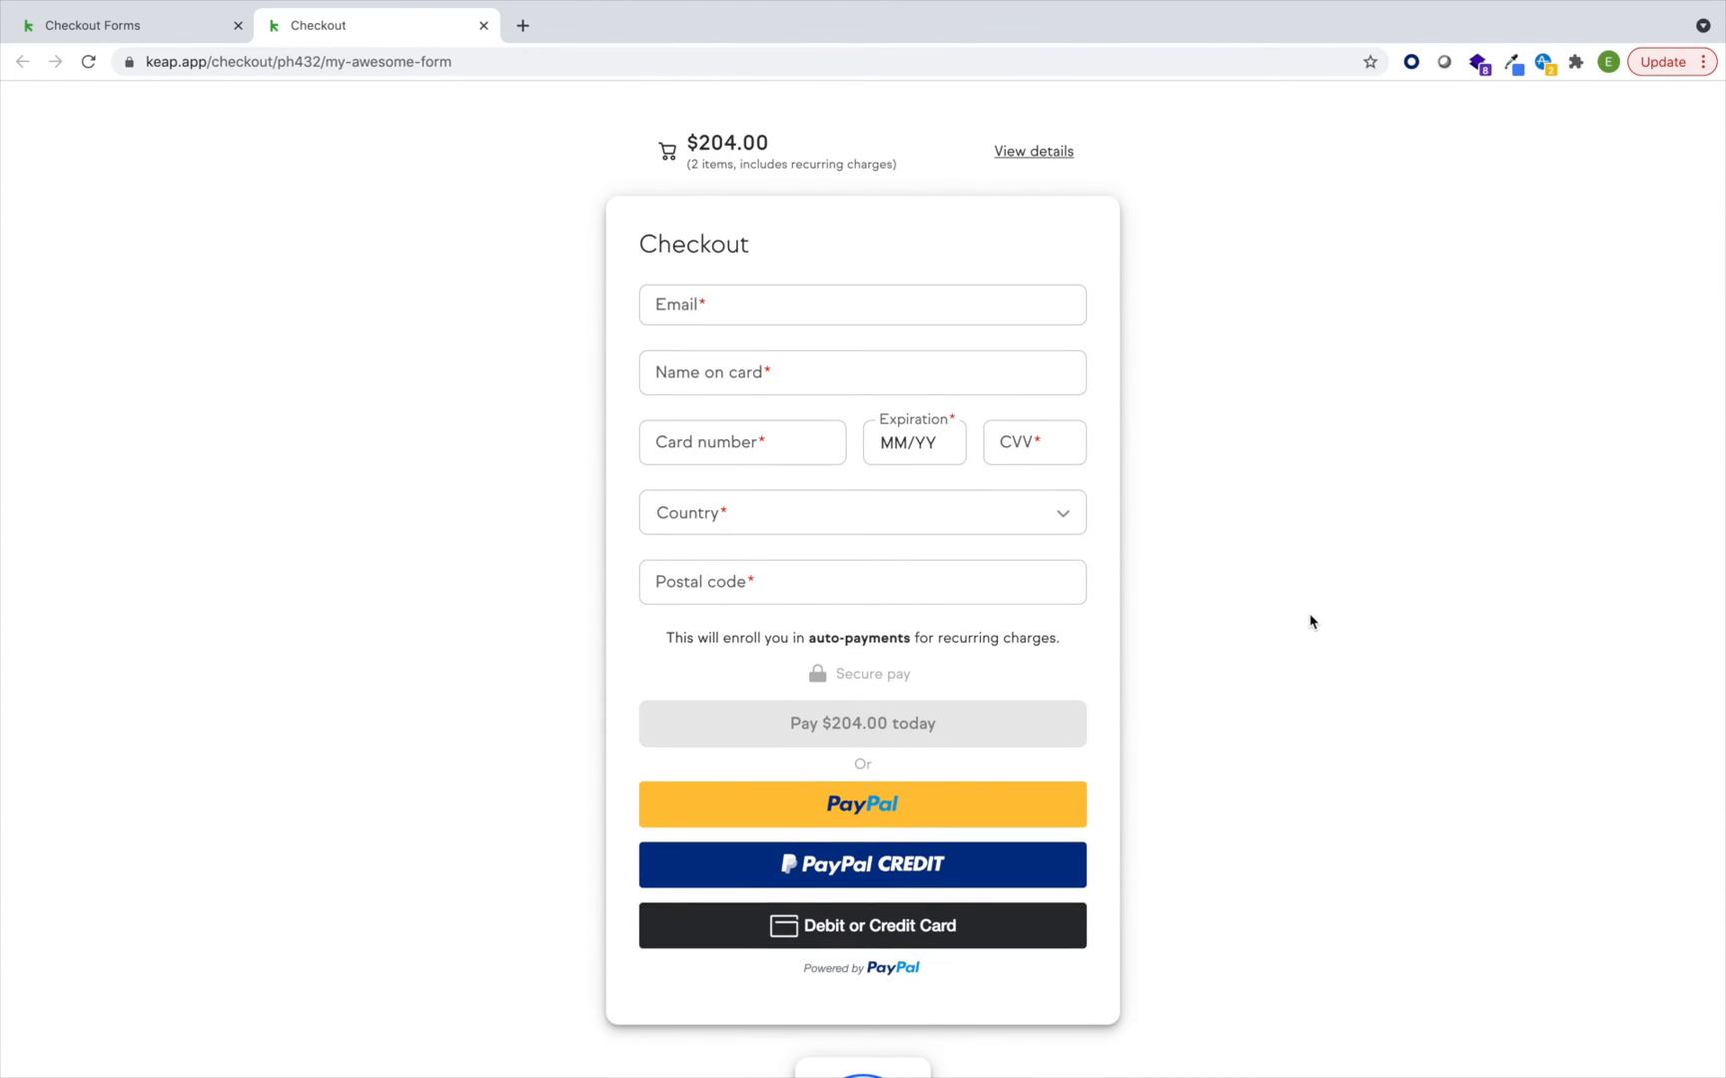
pyautogui.moveTo(1320, 615)
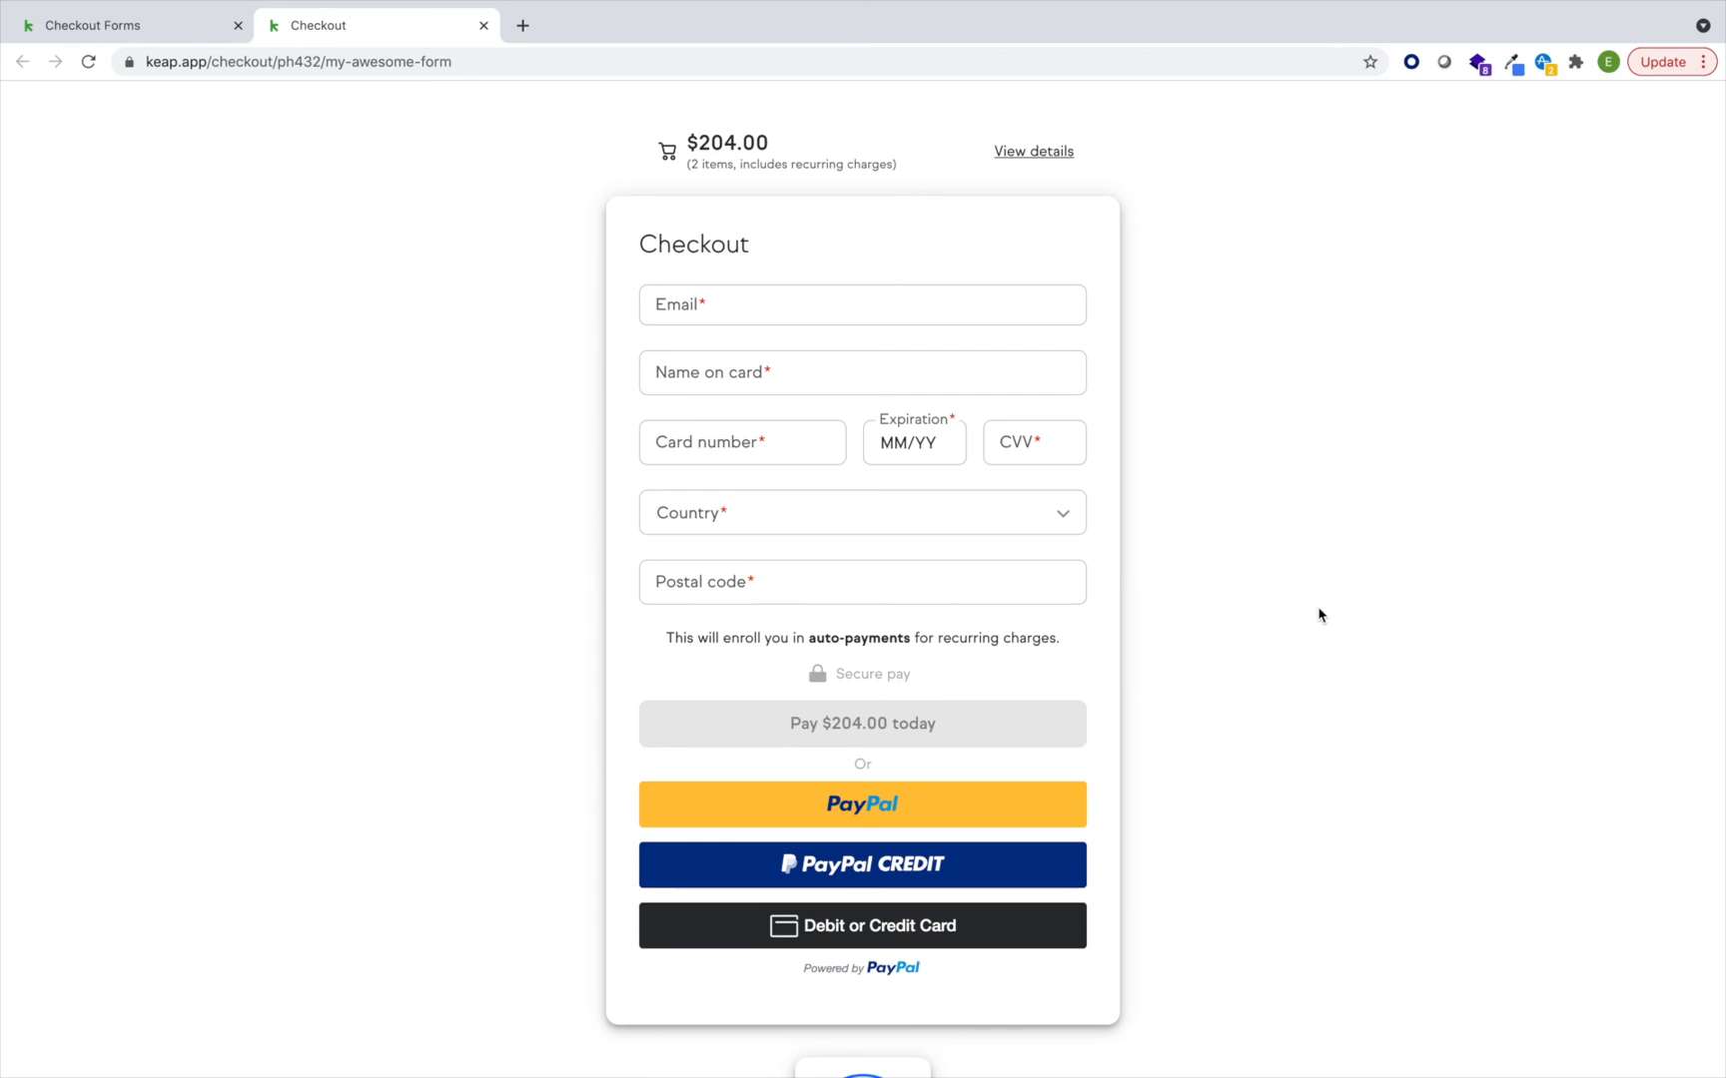